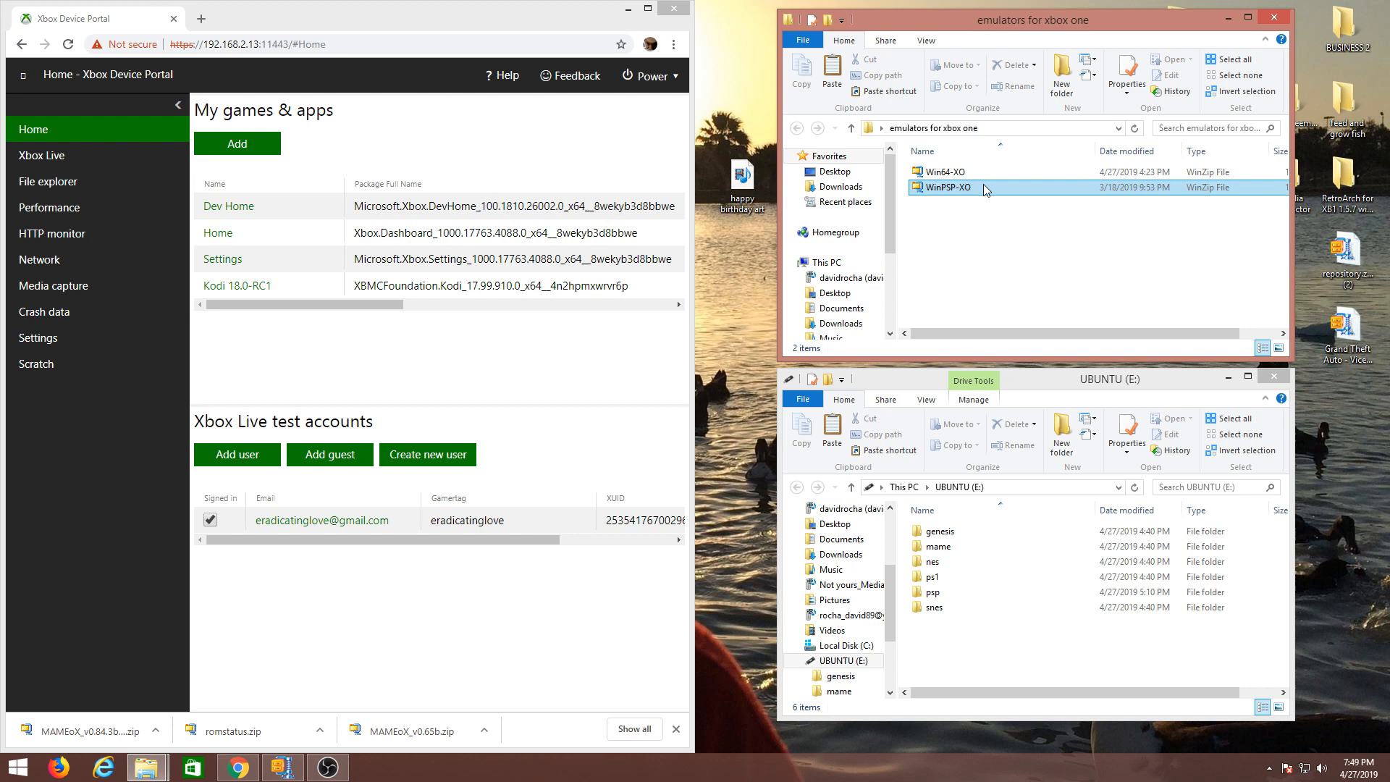
pyautogui.moveTo(940, 190)
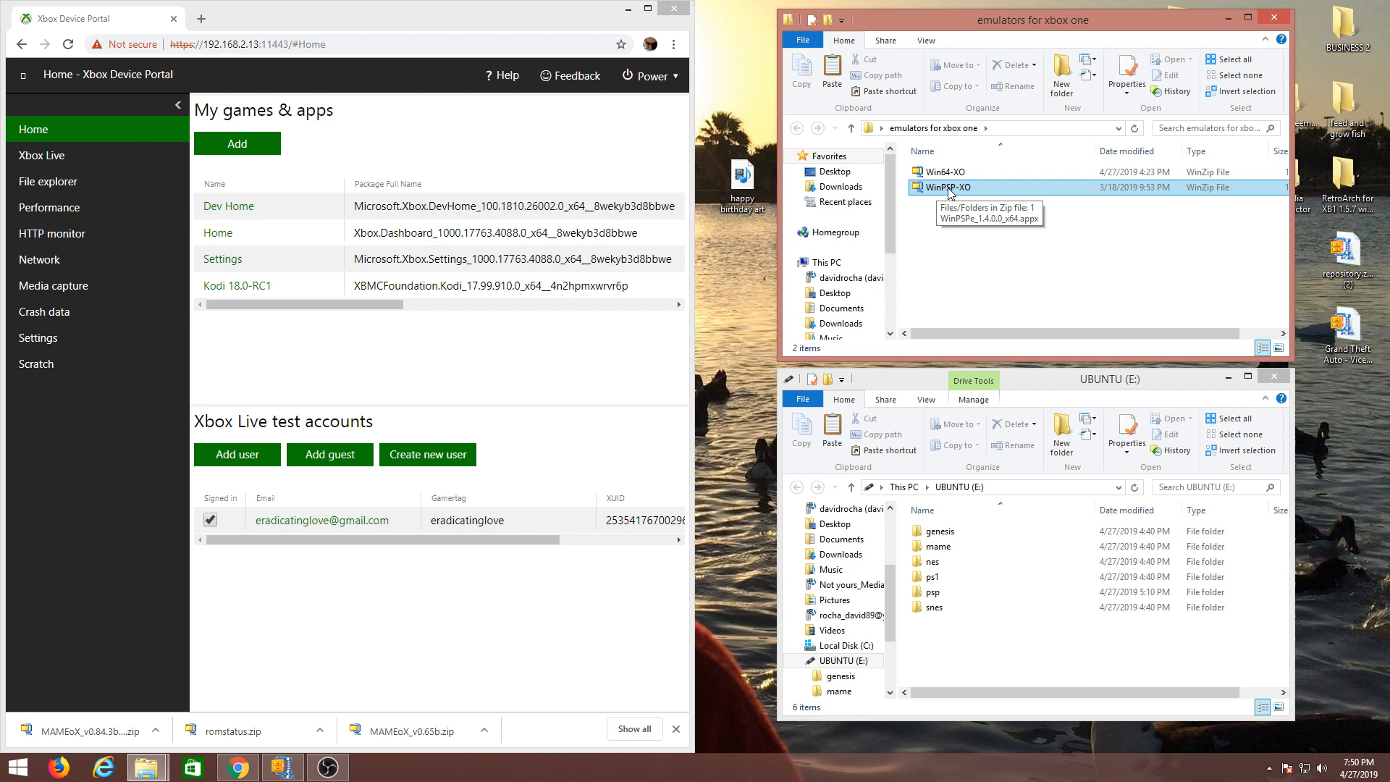
pyautogui.moveTo(946, 187)
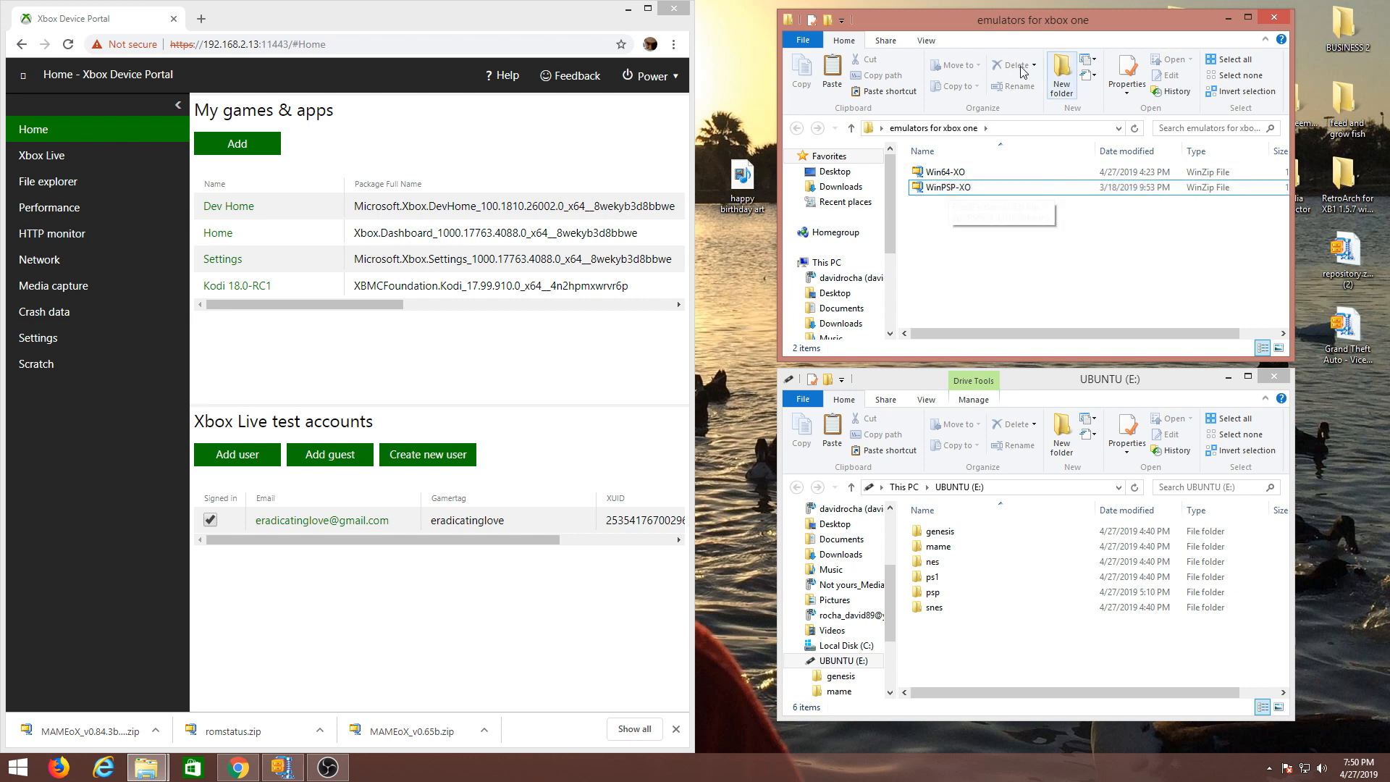
# - Select WinPSP-XO.zip and bring up its file actions for extraction
pyautogui.click(948, 187)
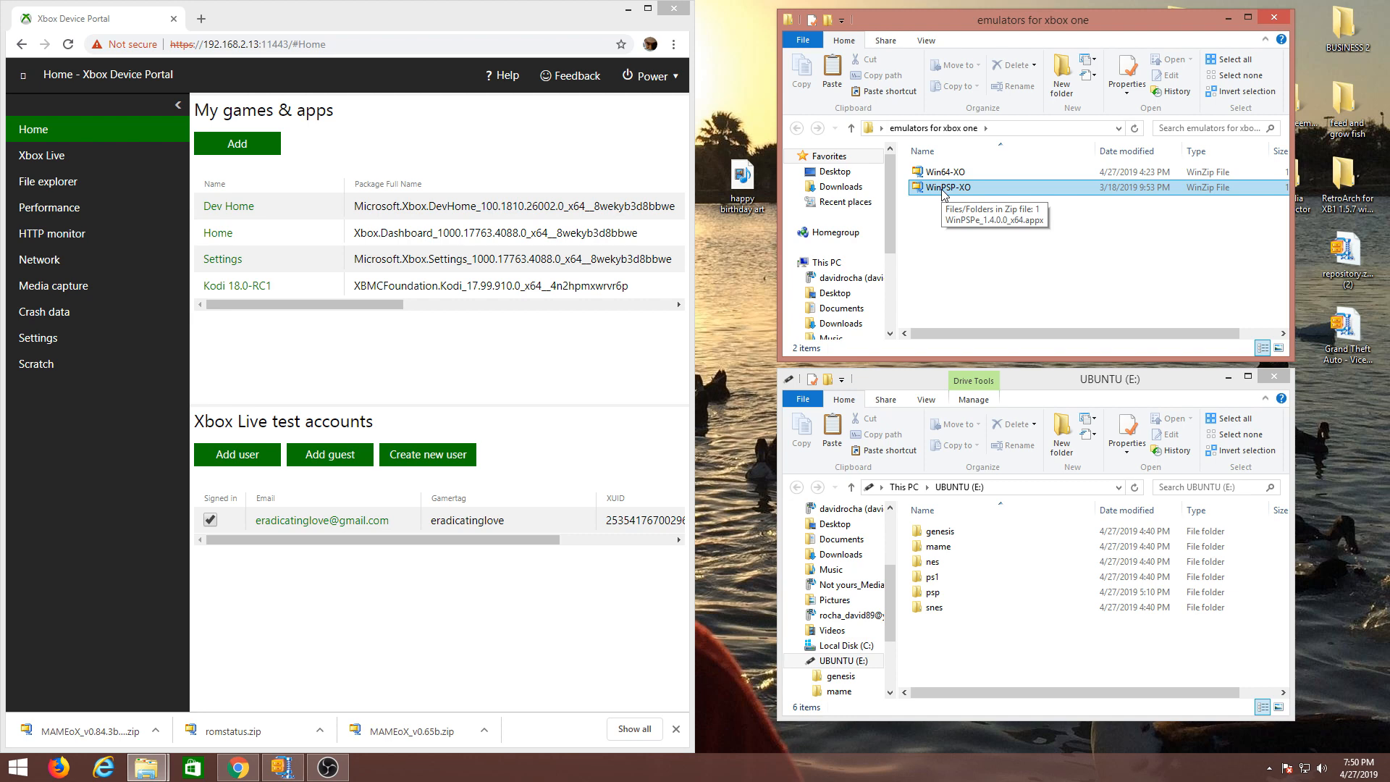
pyautogui.rightClick(944, 187)
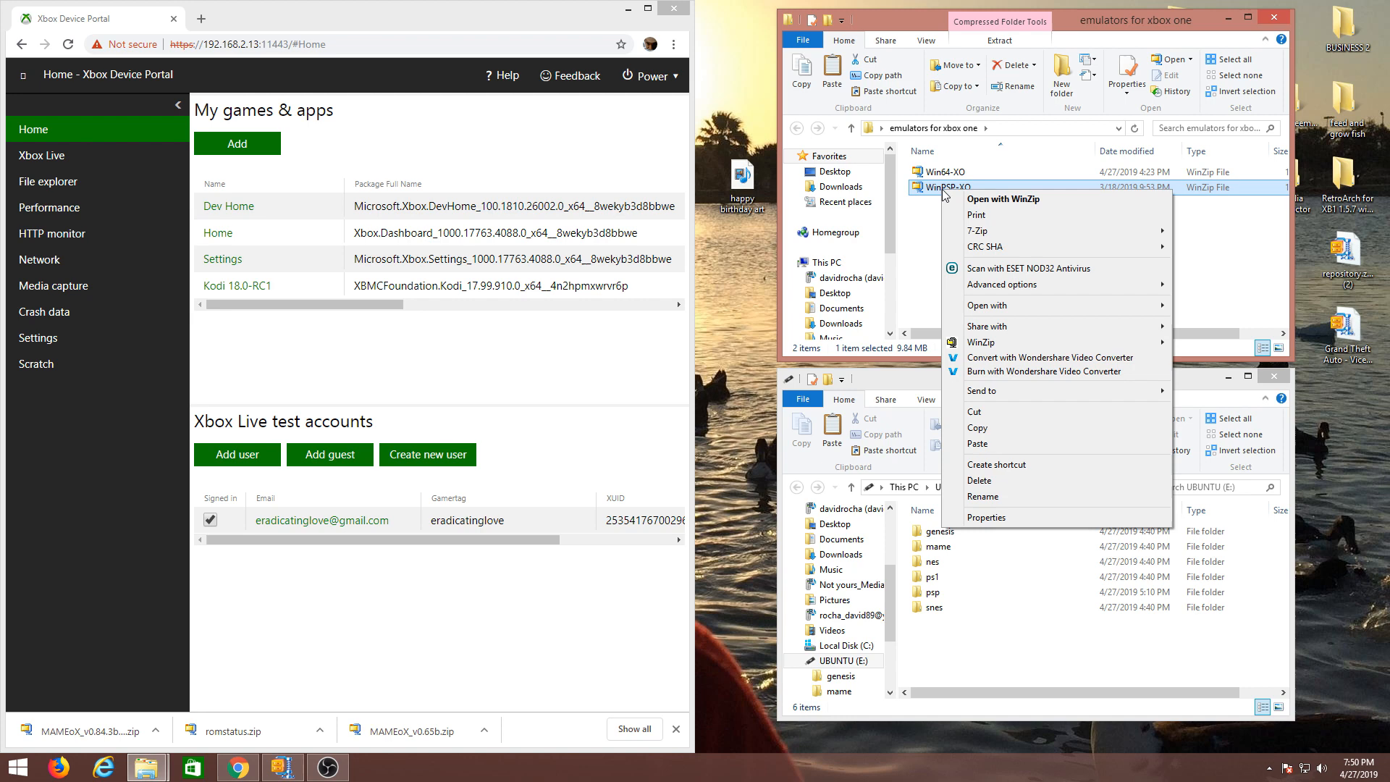
pyautogui.moveTo(1020, 343)
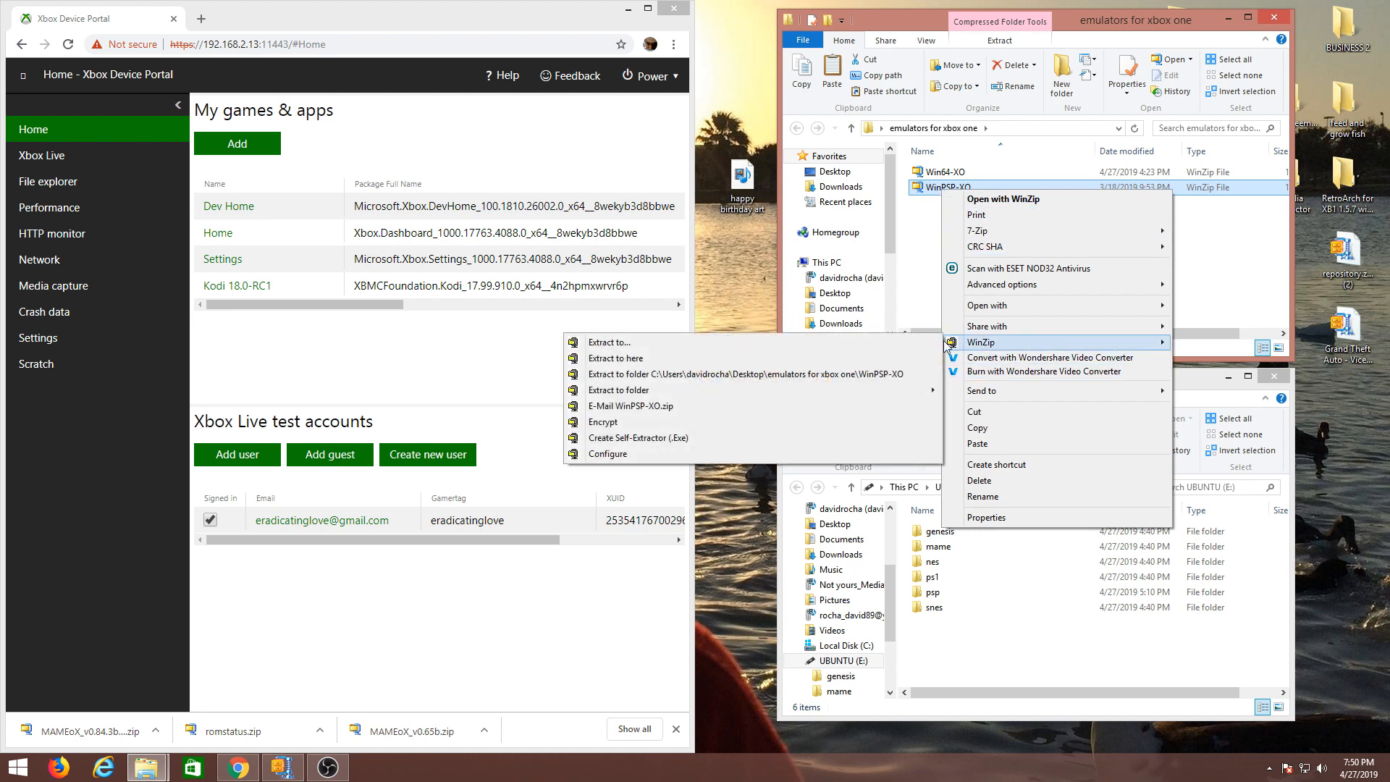
pyautogui.moveTo(806, 357)
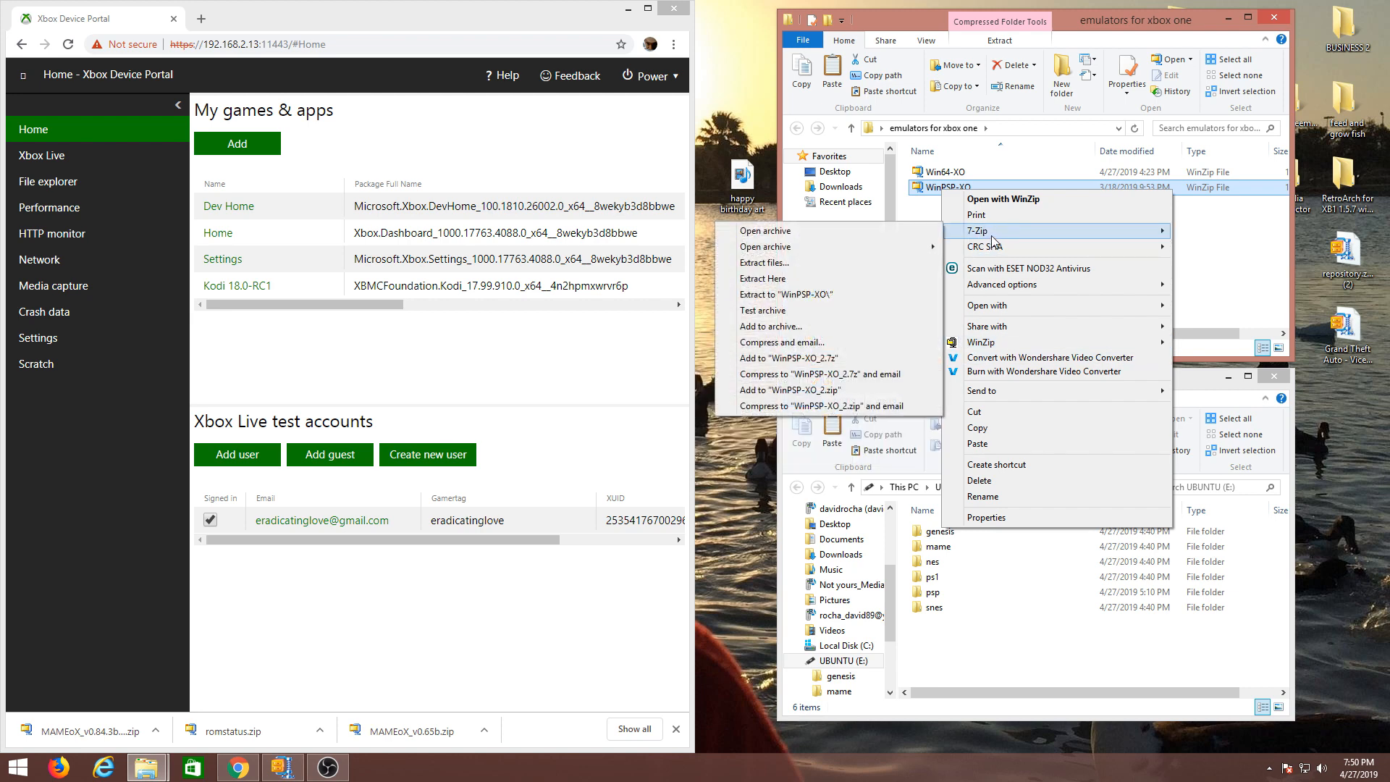
pyautogui.moveTo(764, 279)
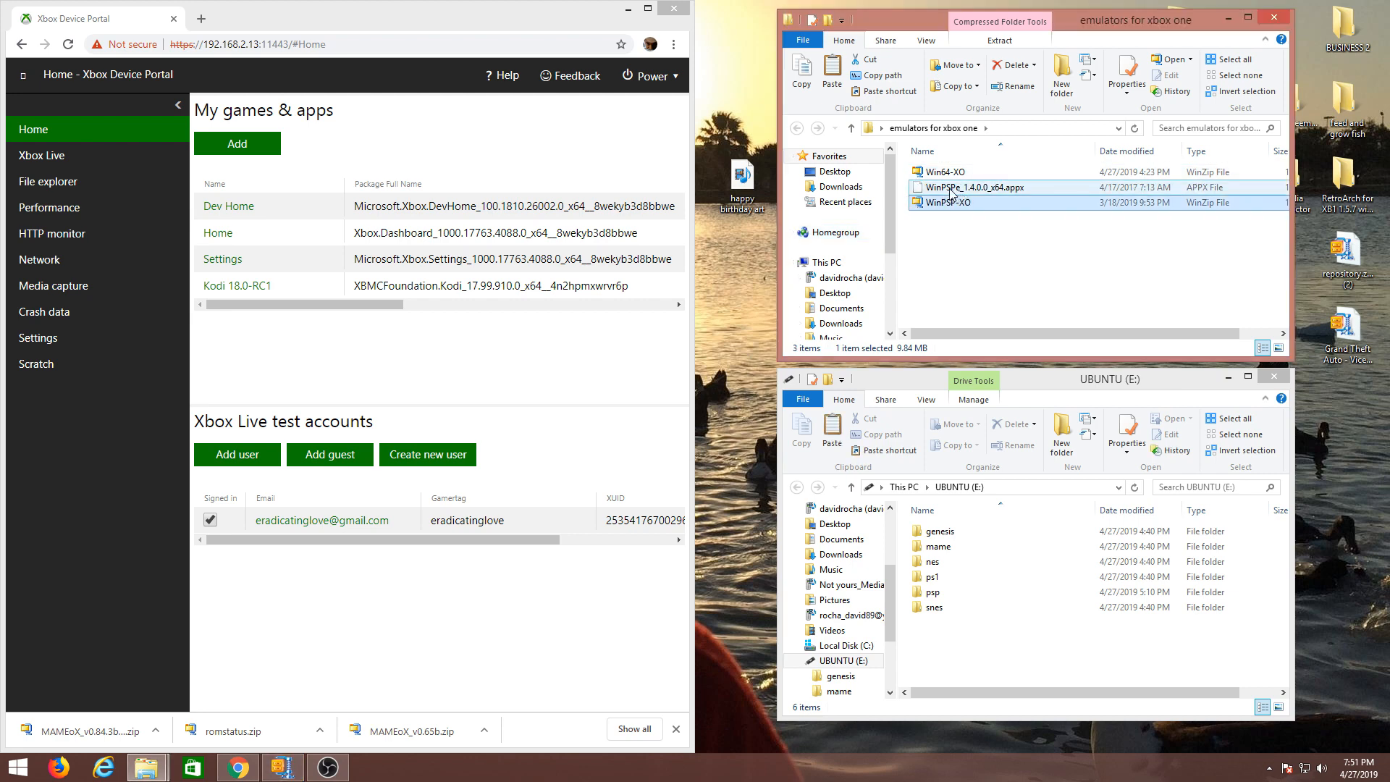
pyautogui.click(938, 607)
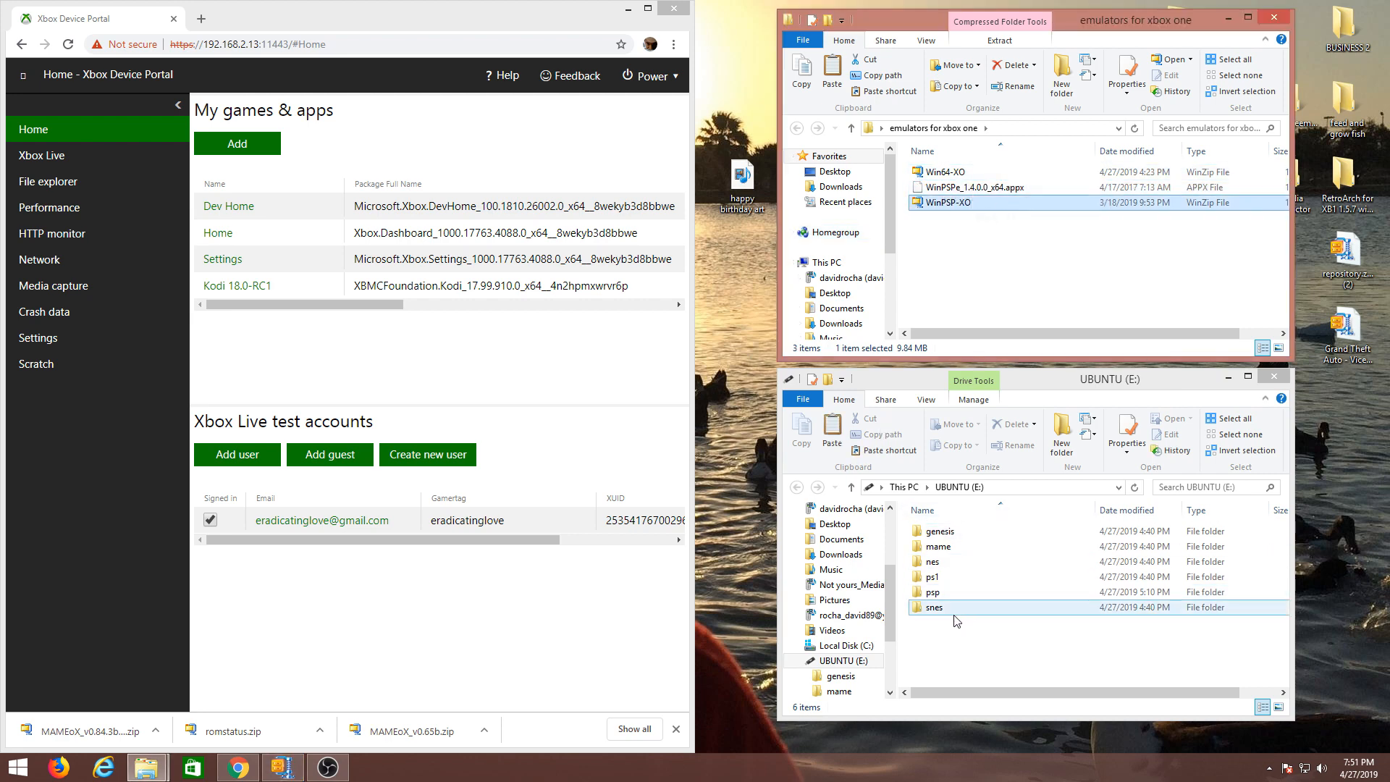
pyautogui.click(932, 591)
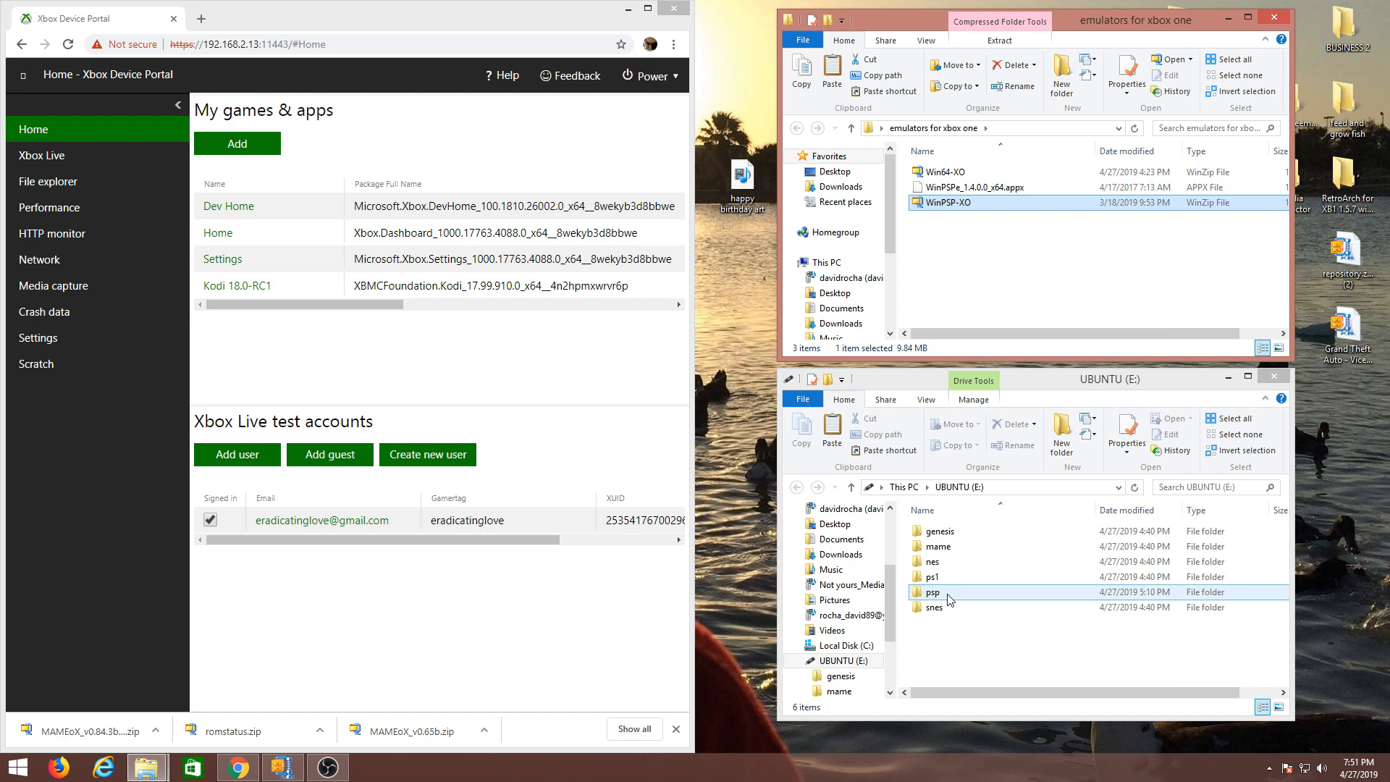
pyautogui.click(933, 590)
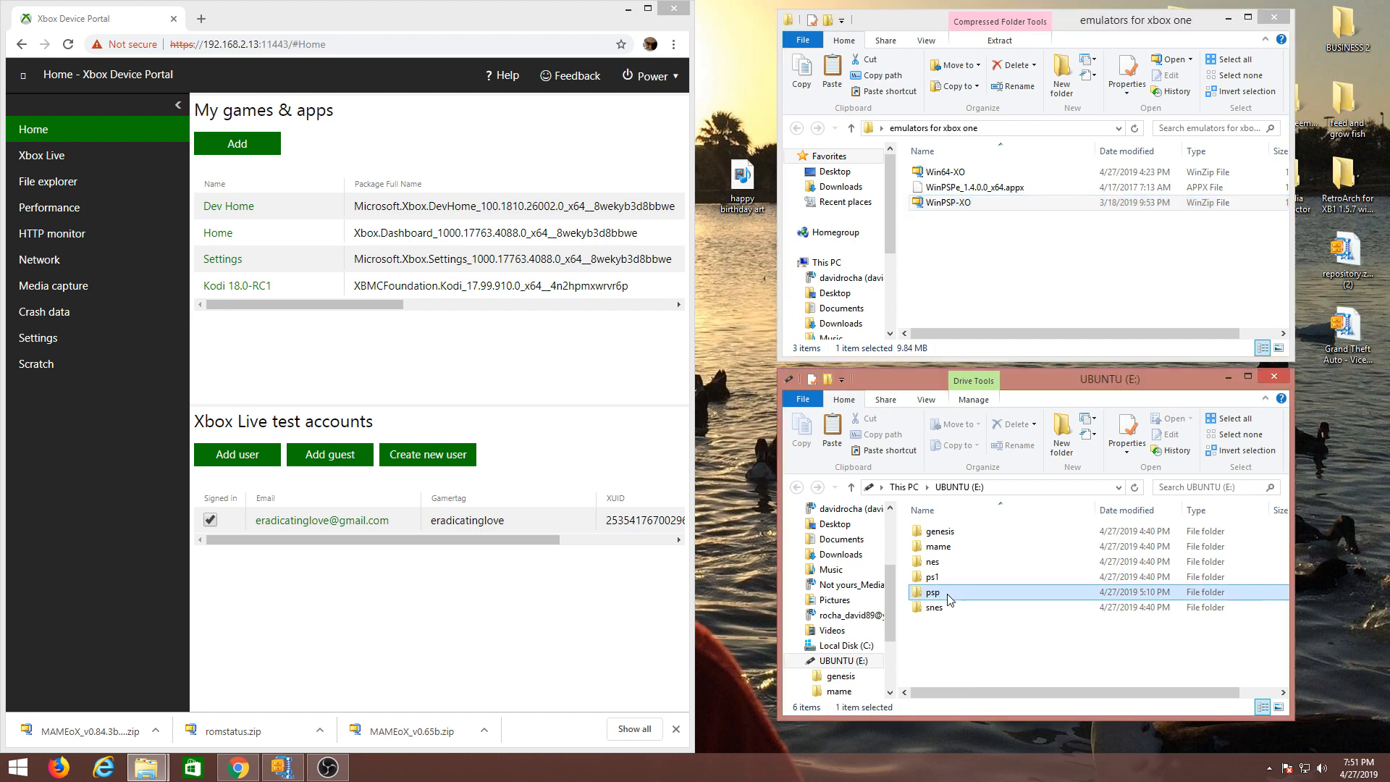
# - Browse the USB psp folder, then select the extracted WinPSPe_1.4.0.0_x64.appx package
pyautogui.doubleClick(930, 591)
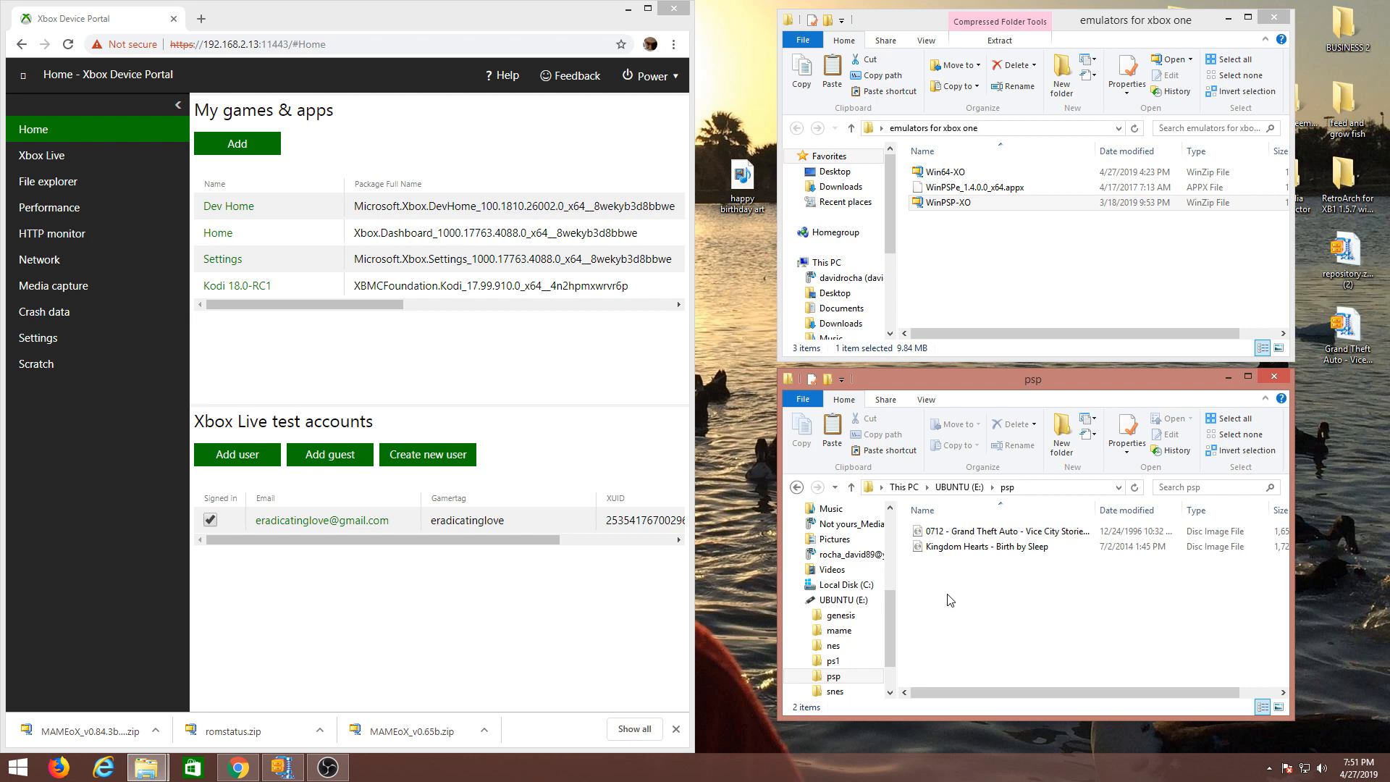
pyautogui.moveTo(942, 575)
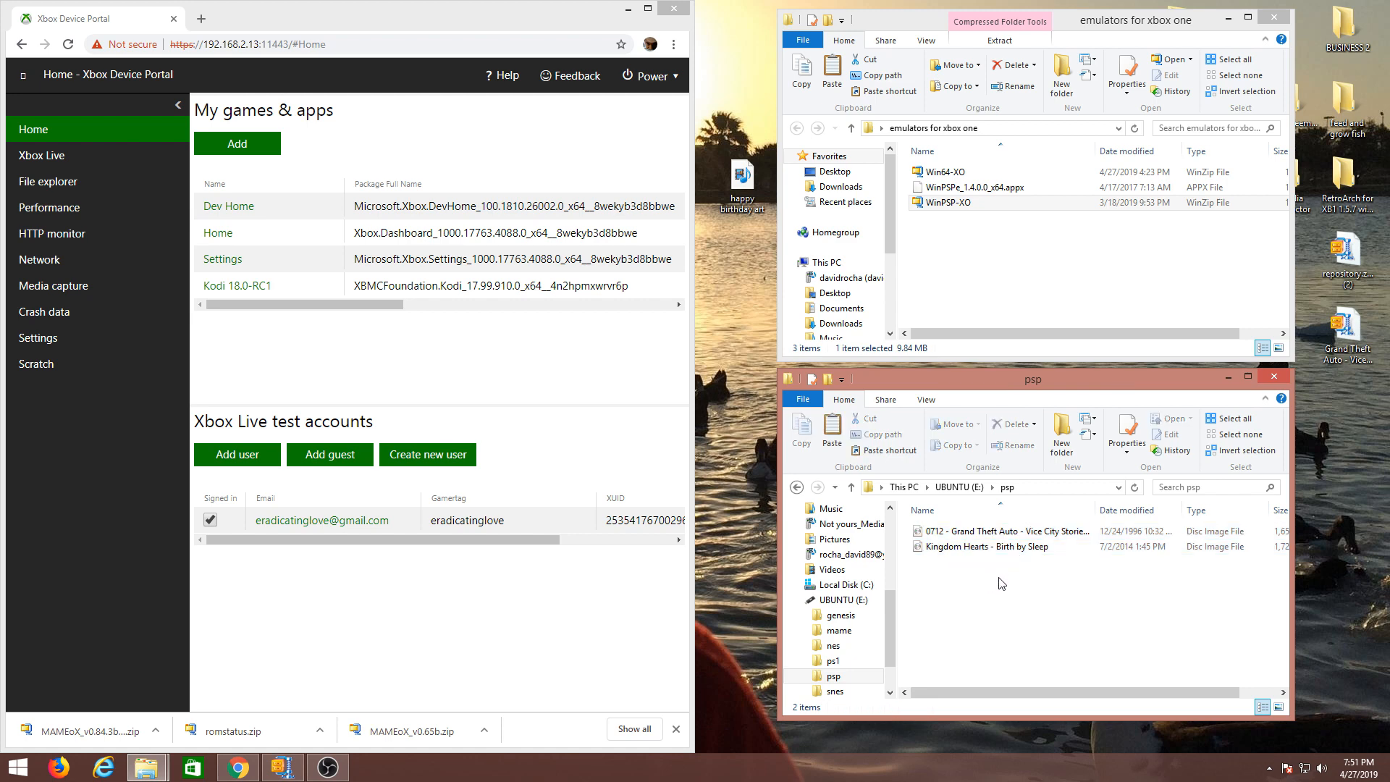
pyautogui.click(1002, 532)
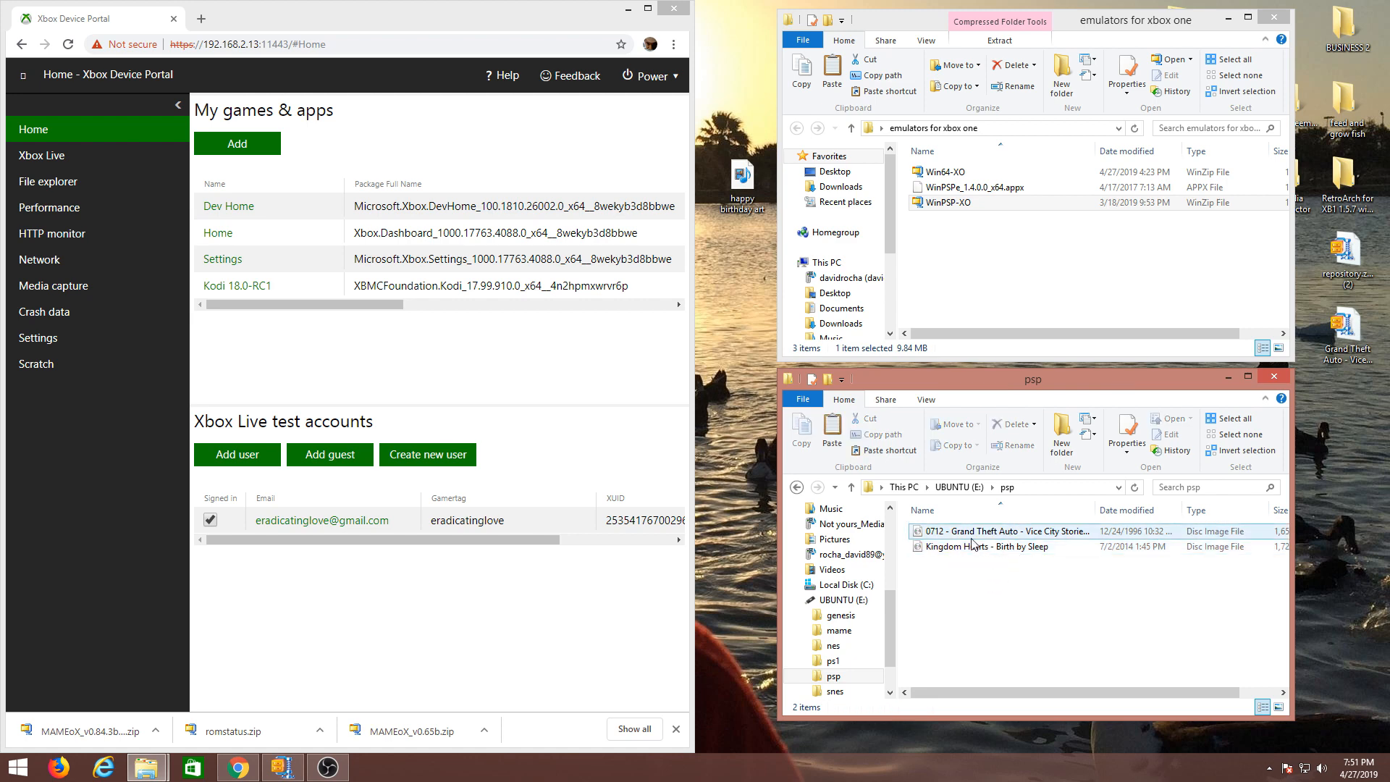
pyautogui.moveTo(1002, 531)
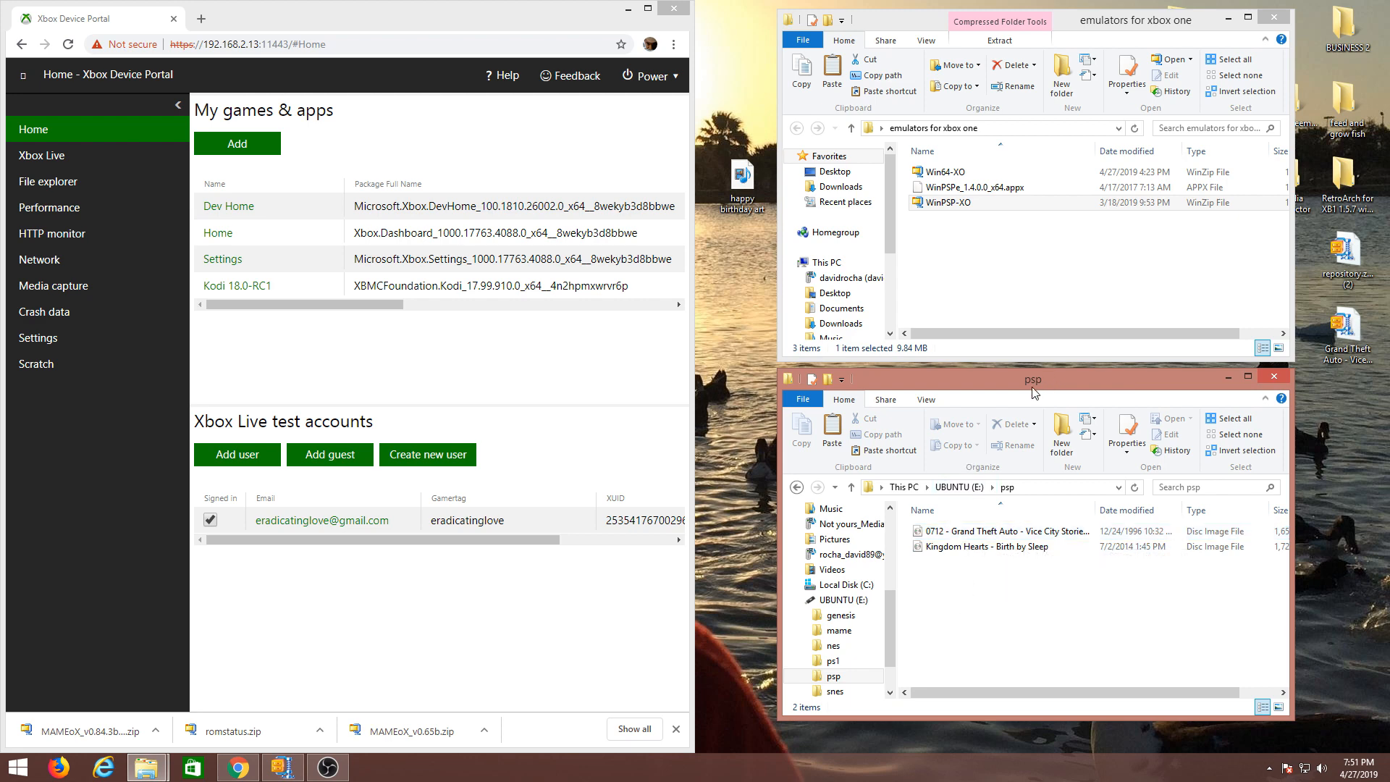
pyautogui.moveTo(1006, 361)
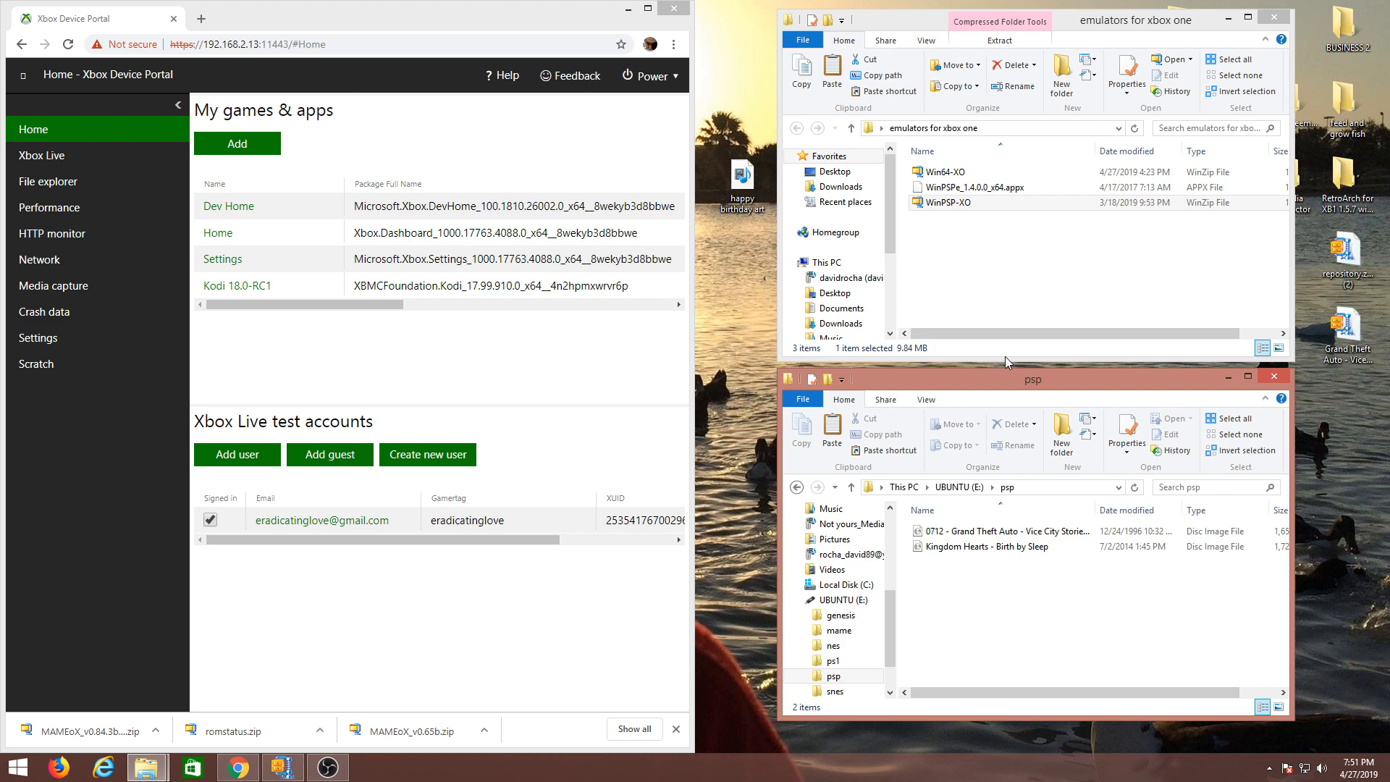
pyautogui.click(957, 187)
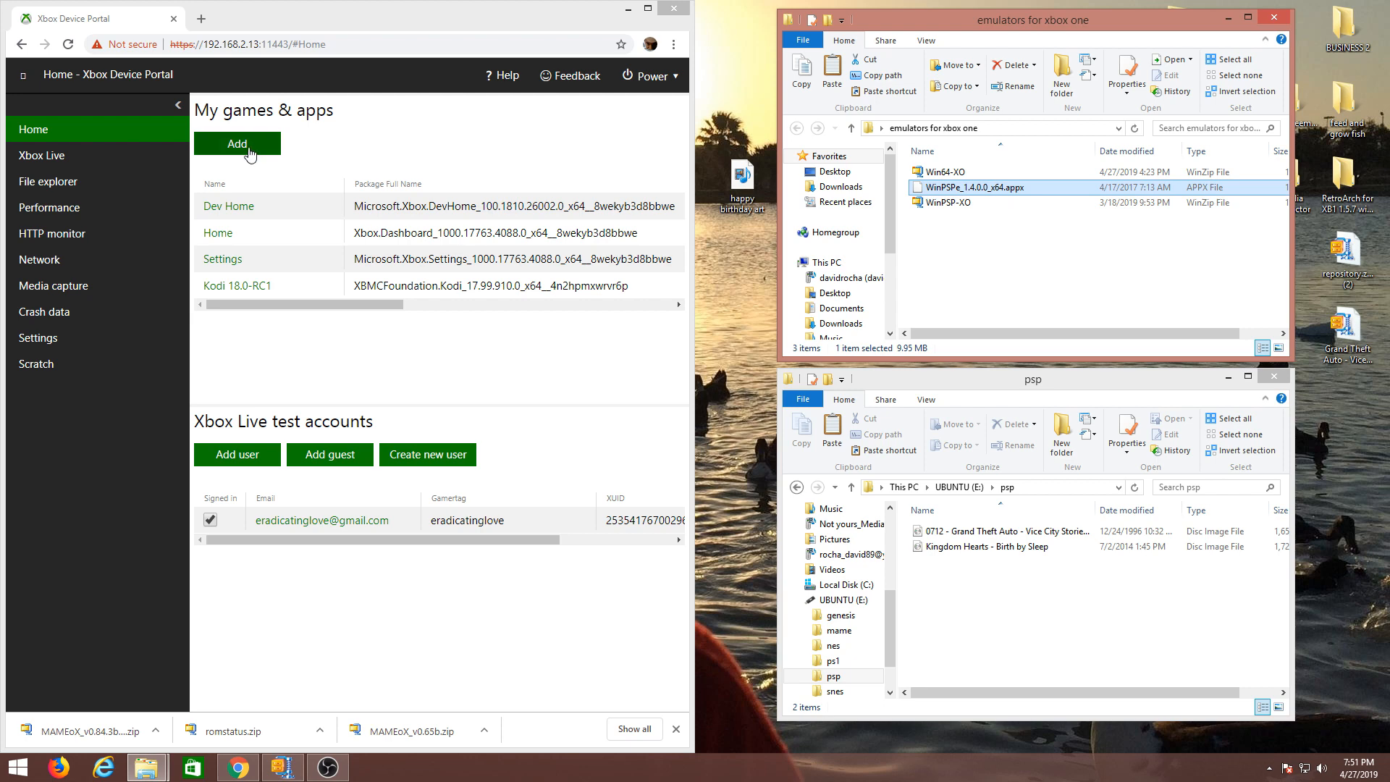
# - Install the WinPSPe package via Add and dismiss the 'Package Successfully Registered' notice
pyautogui.click(236, 143)
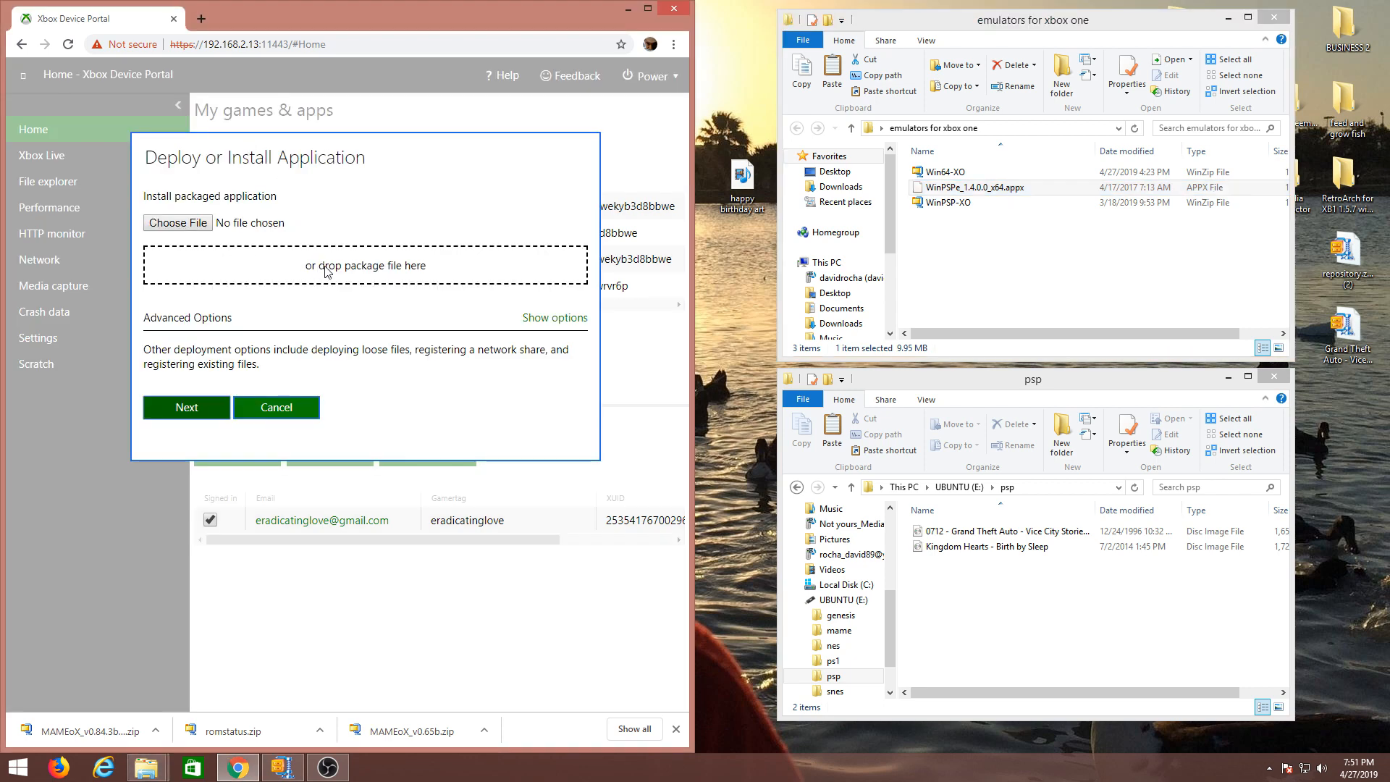
pyautogui.moveTo(709, 237)
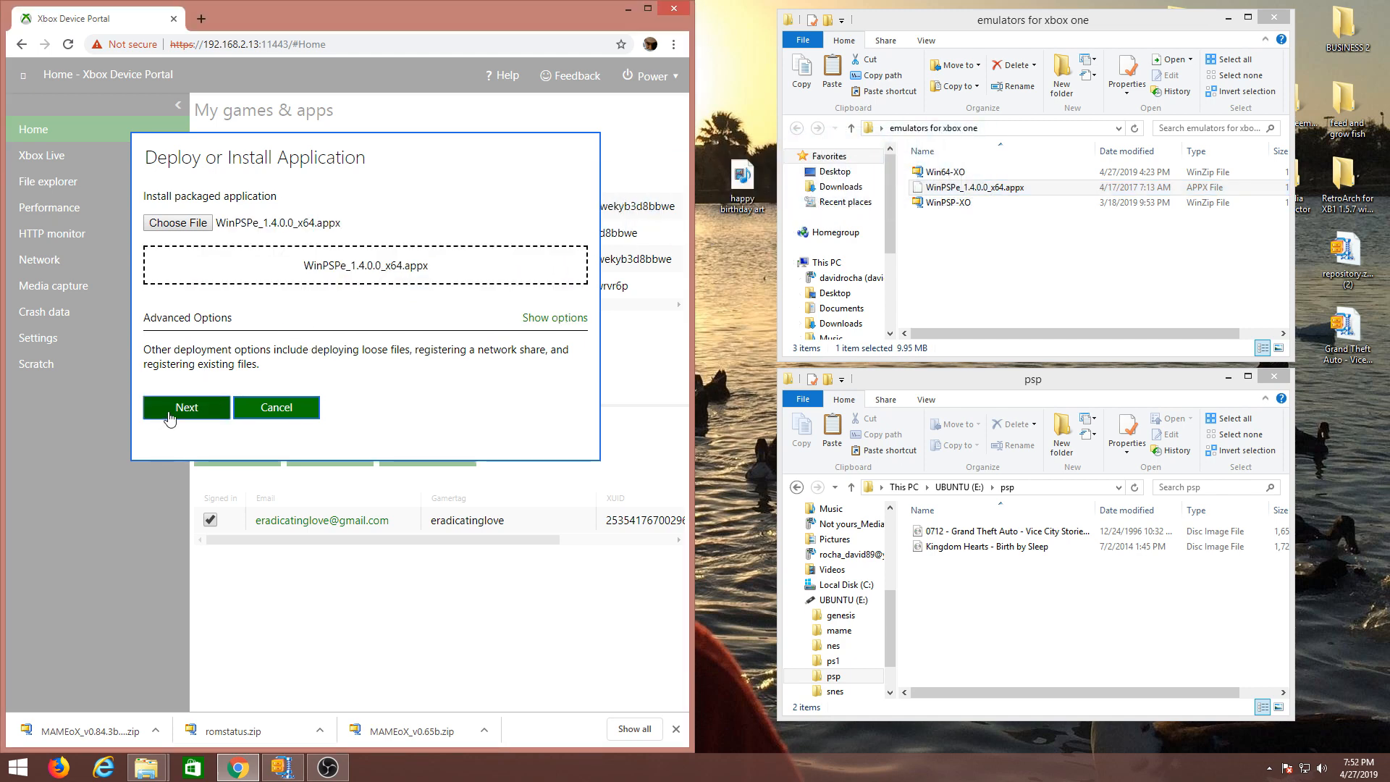
pyautogui.click(187, 407)
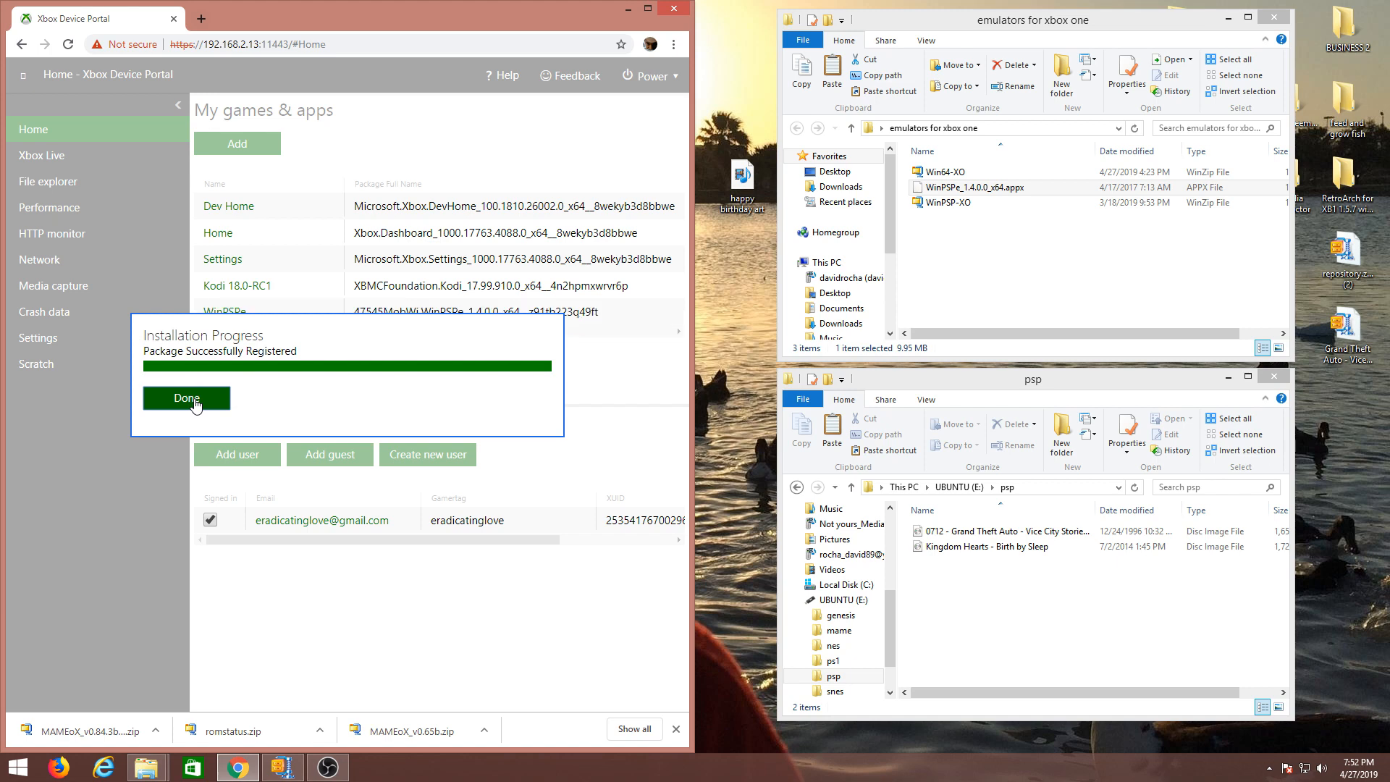
pyautogui.click(187, 398)
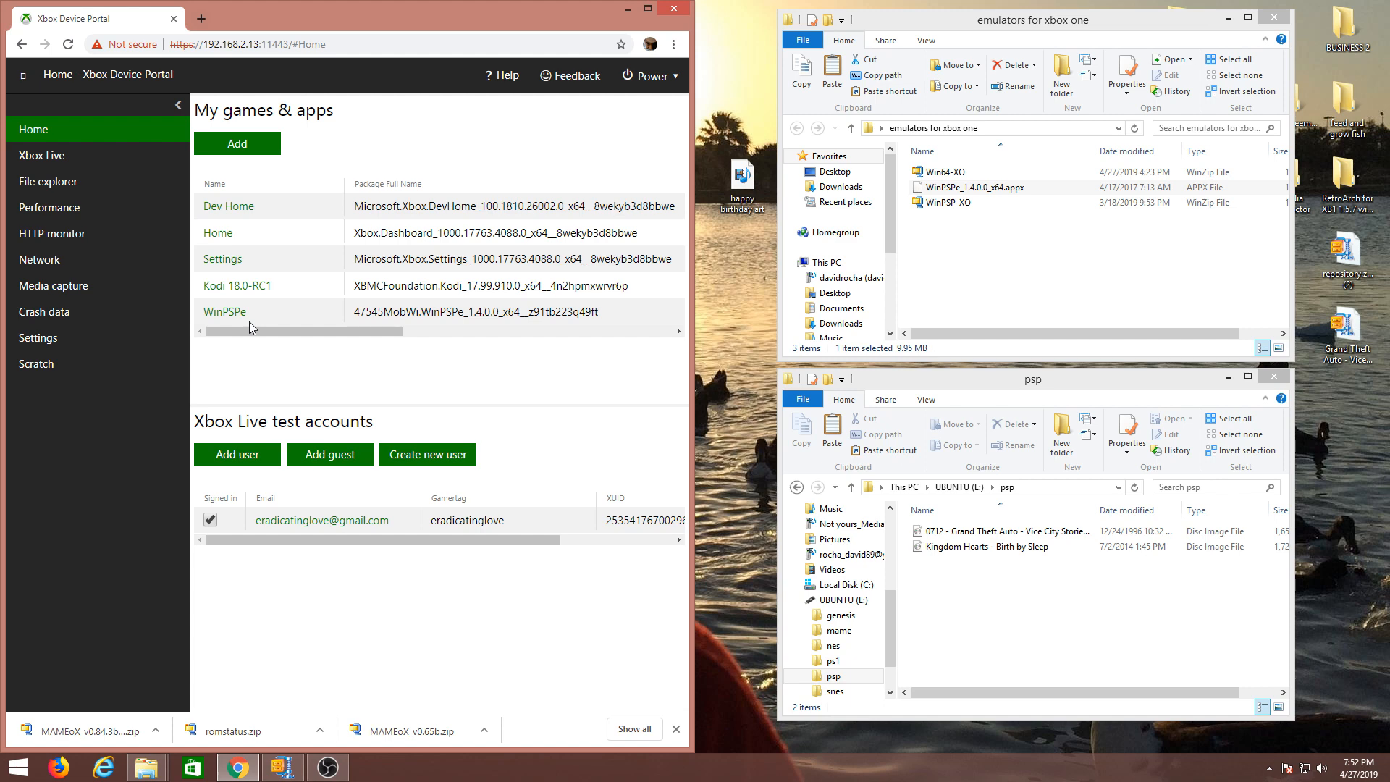
pyautogui.moveTo(704, 394)
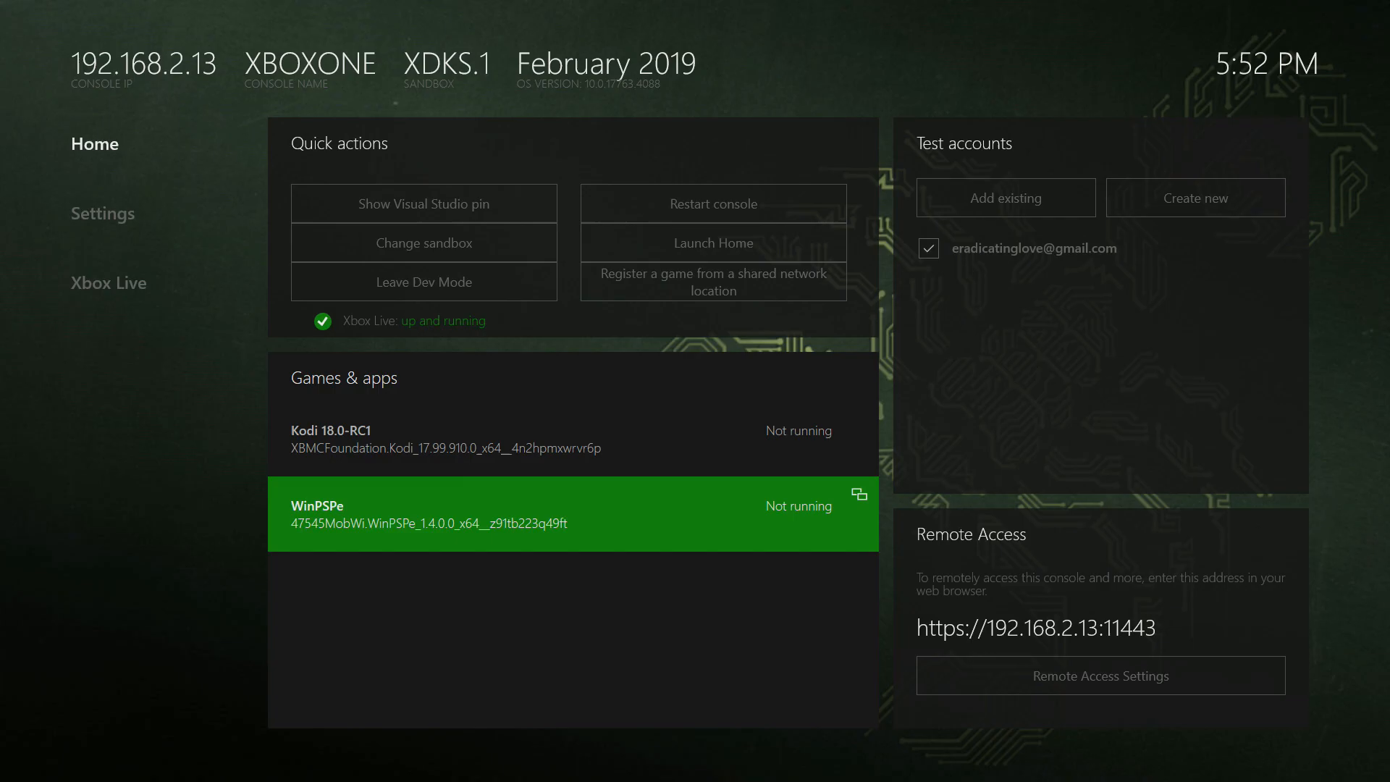
# - Launch the installed WinPSPe emulator from Dev Home
pyautogui.click(572, 514)
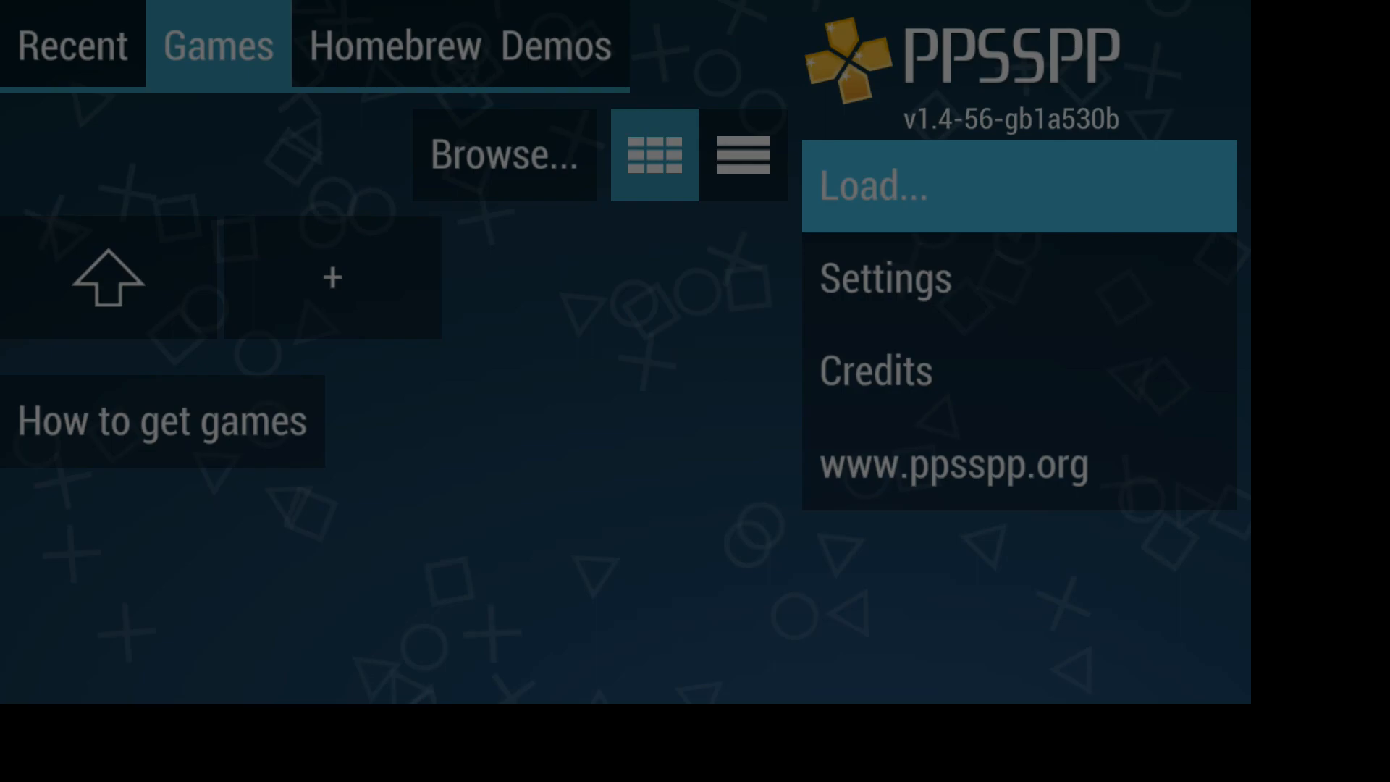
# - Start loading a game from the PPSSPP Load... menu
pyautogui.click(1018, 186)
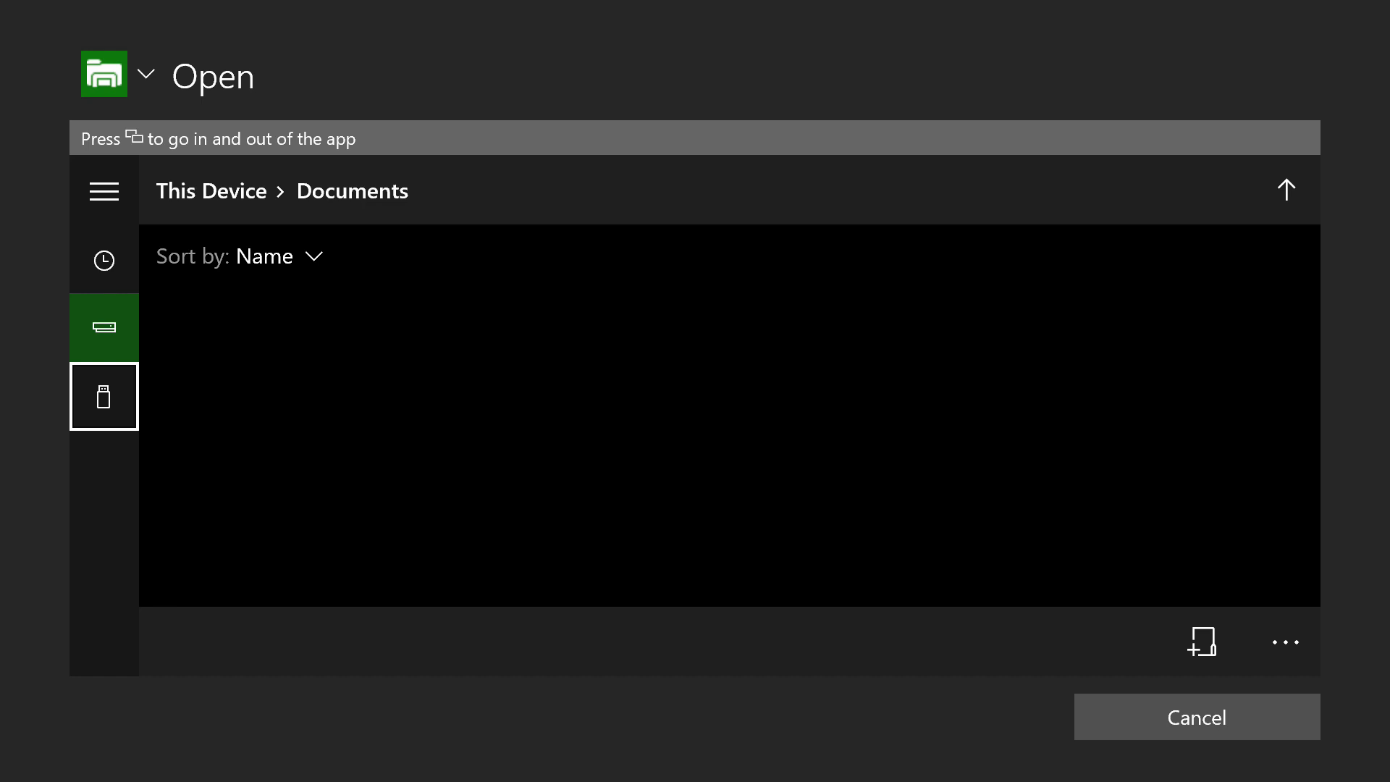
# - Switch the picker to the UBUNTU (E:) USB drive and enter its psp folder
pyautogui.click(104, 396)
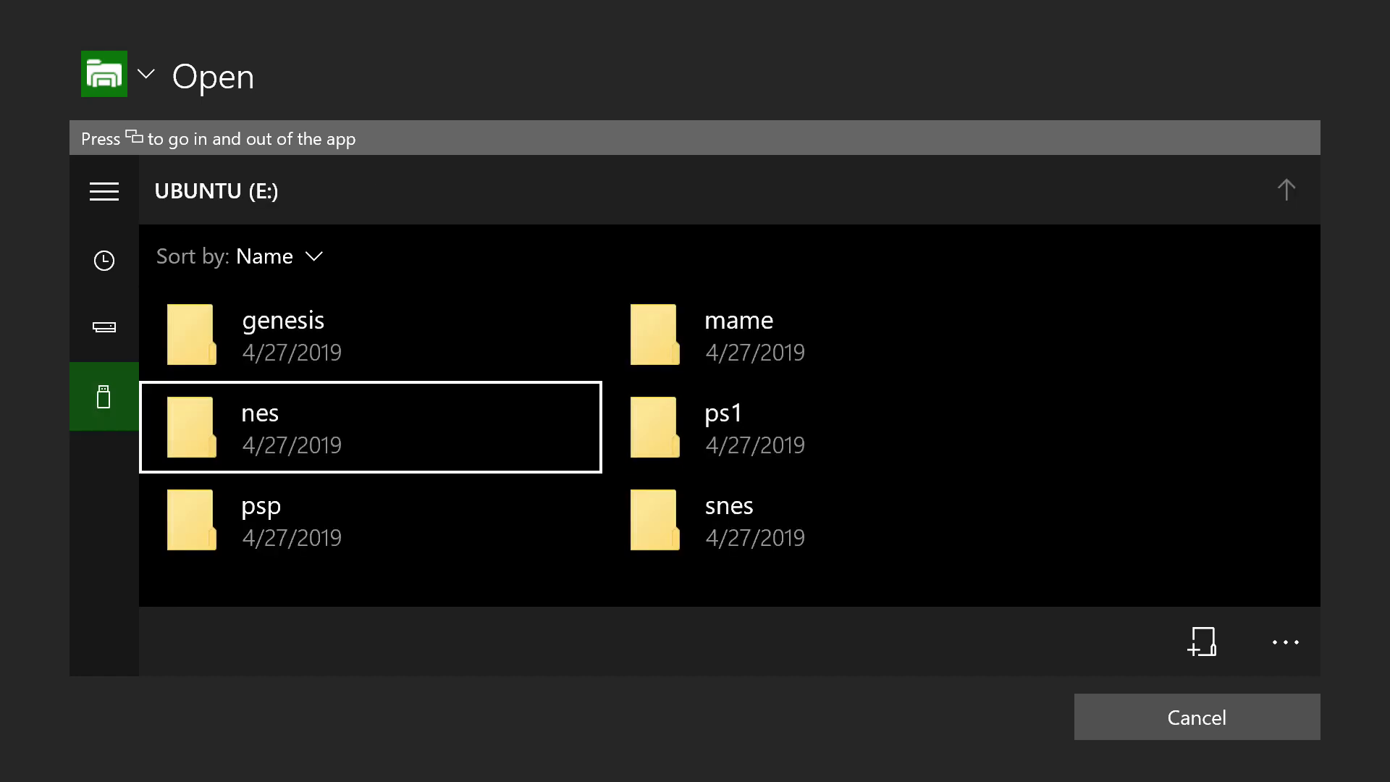
pyautogui.doubleClick(260, 520)
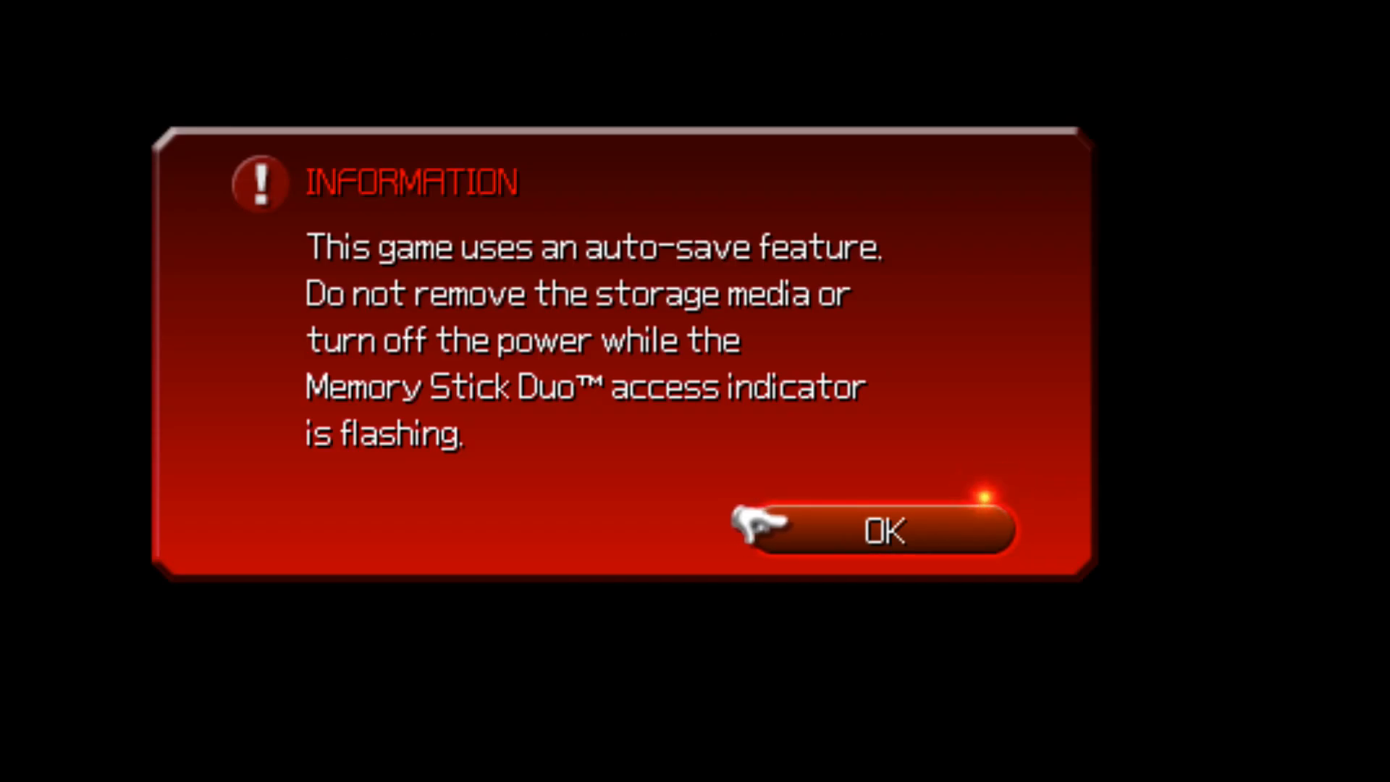
# - Acknowledge the auto-save notice and proceed without existing system data
pyautogui.click(878, 530)
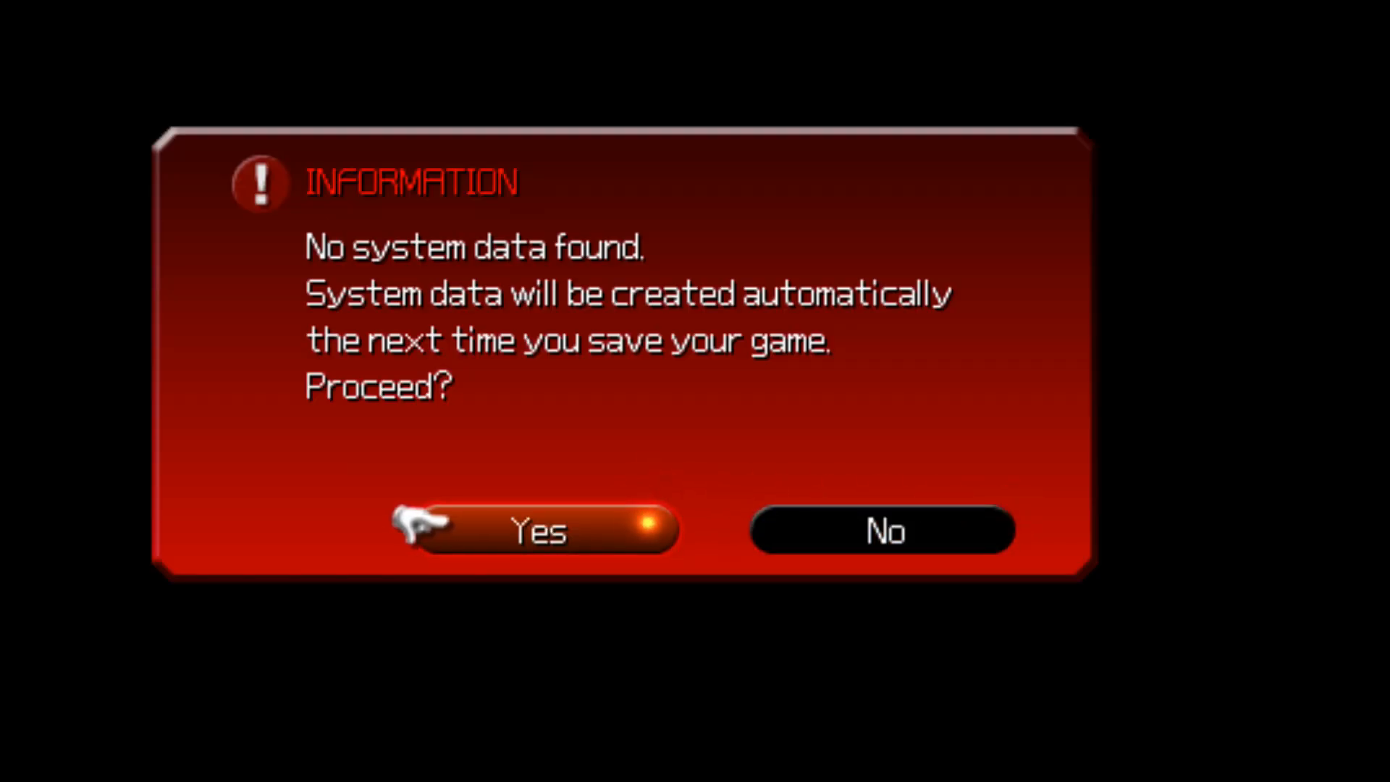
pyautogui.click(533, 531)
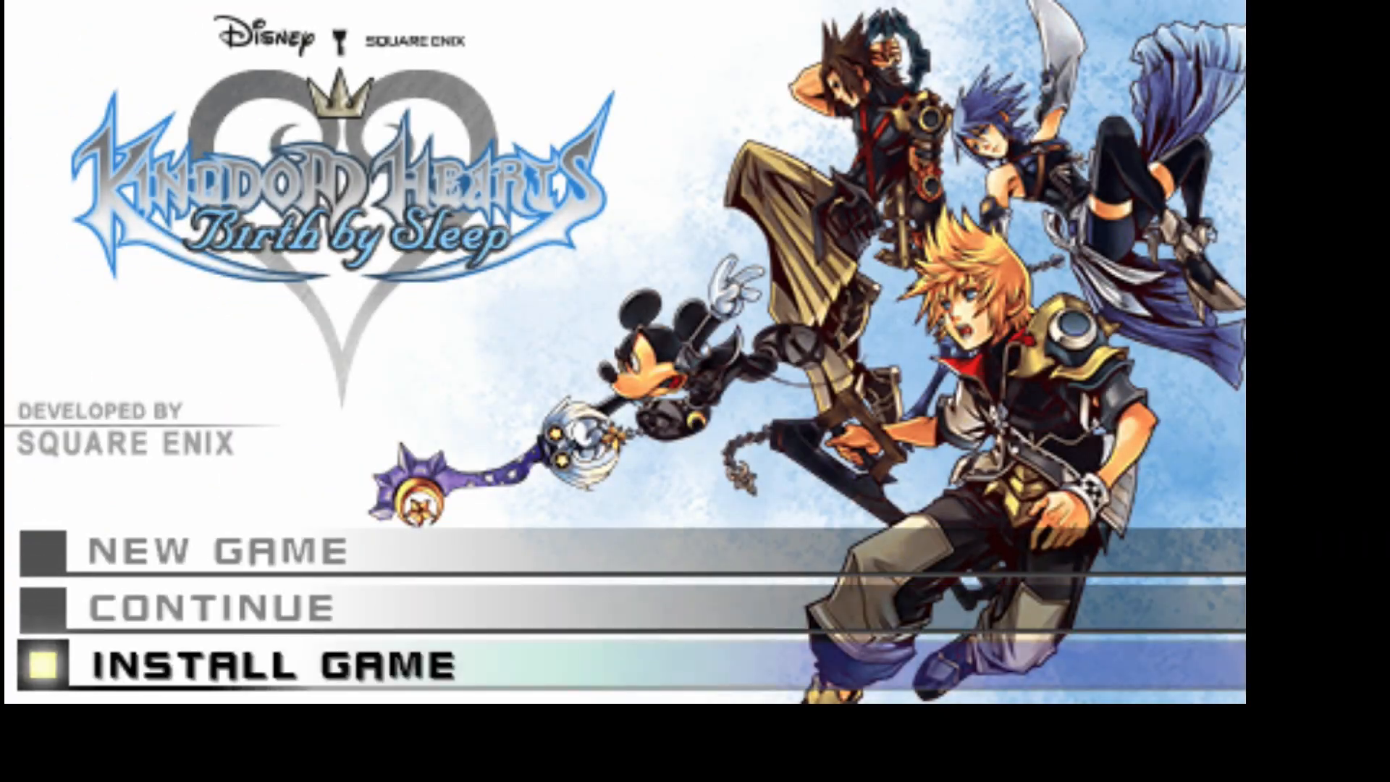
# - Exit Kingdom Hearts to the emulator home via the pause menu's Exit to menu
pyautogui.press('up')
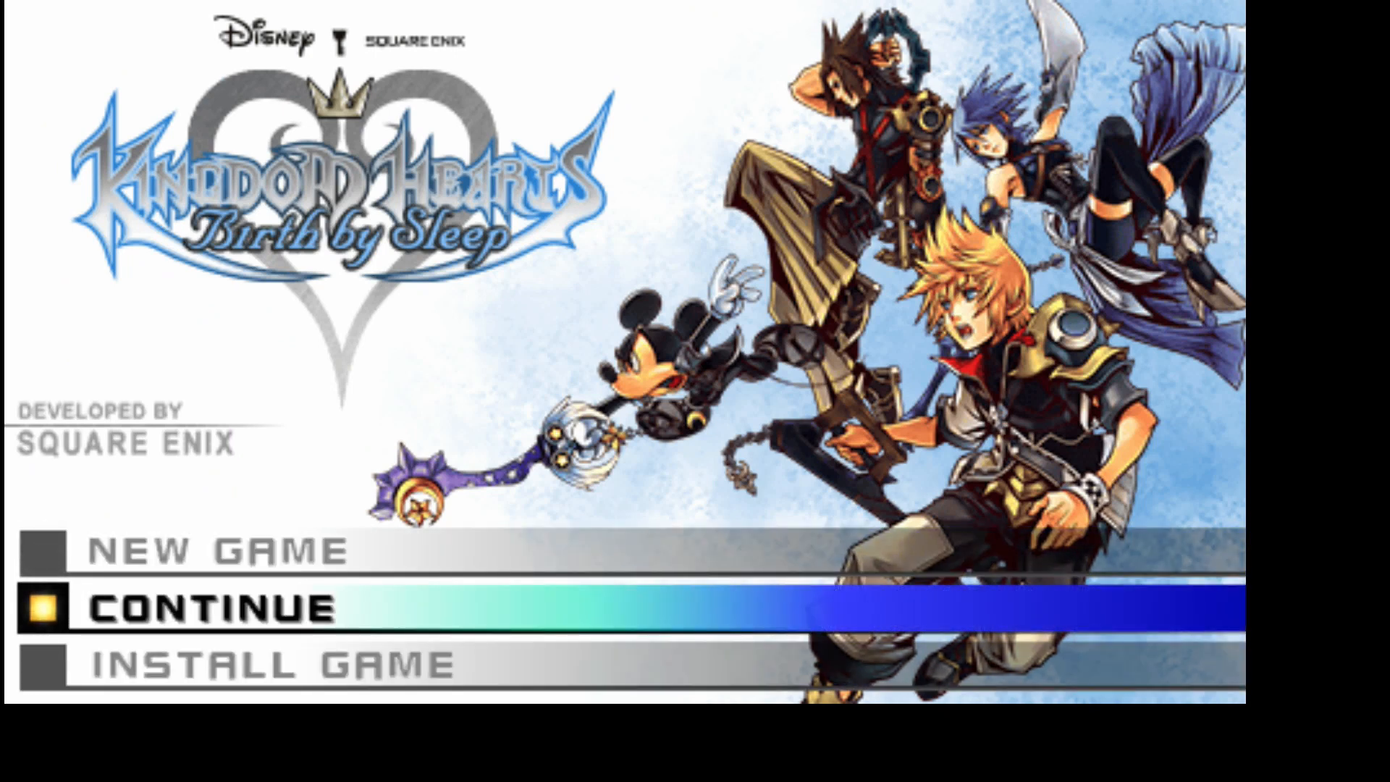
pyautogui.press('up')
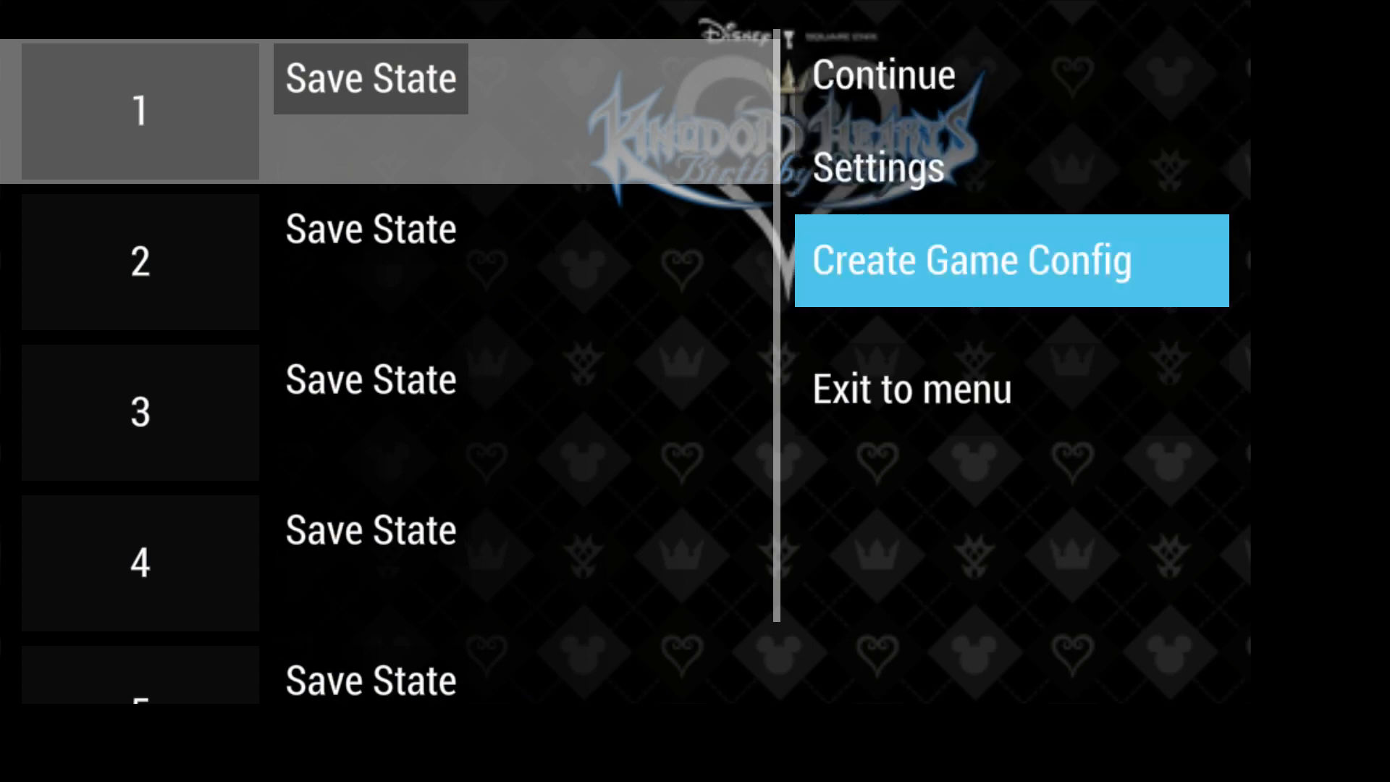
pyautogui.press('Down')
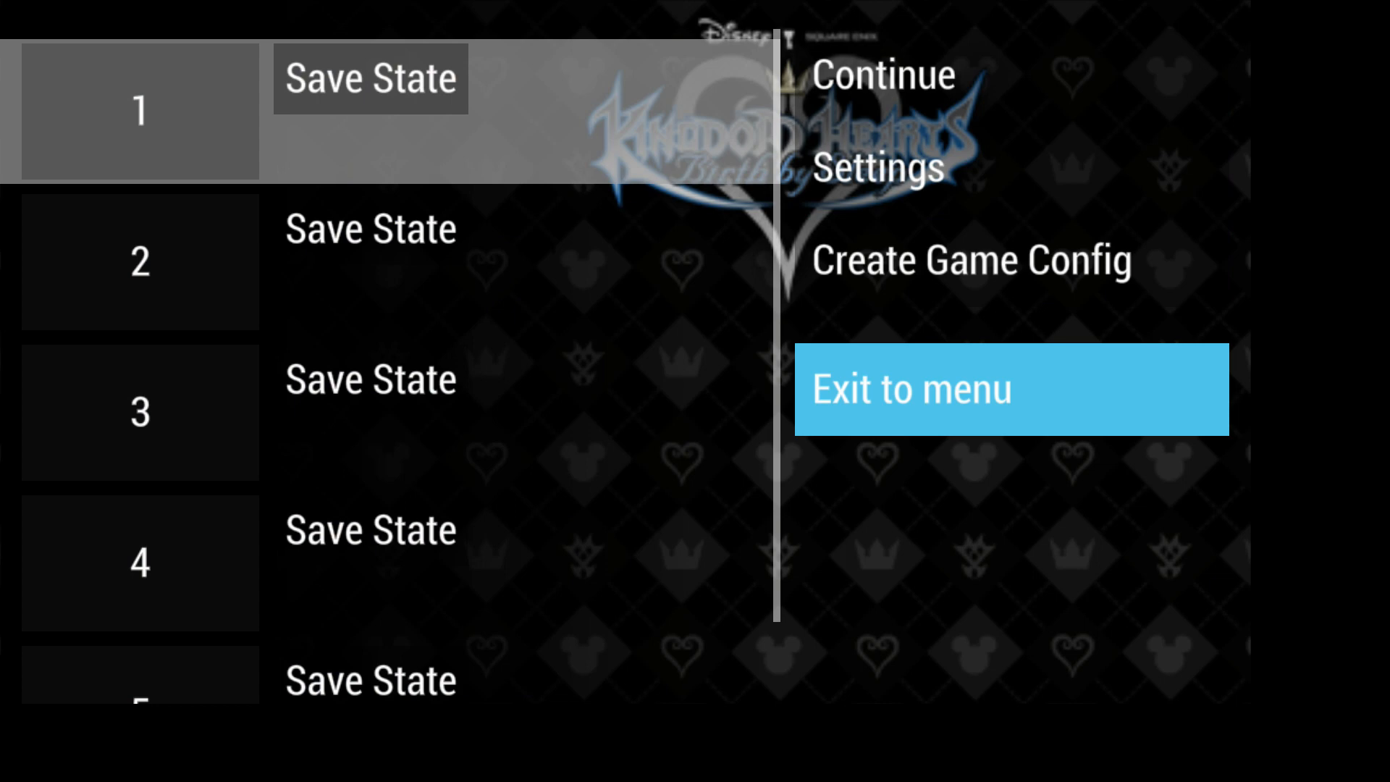
pyautogui.click(1010, 389)
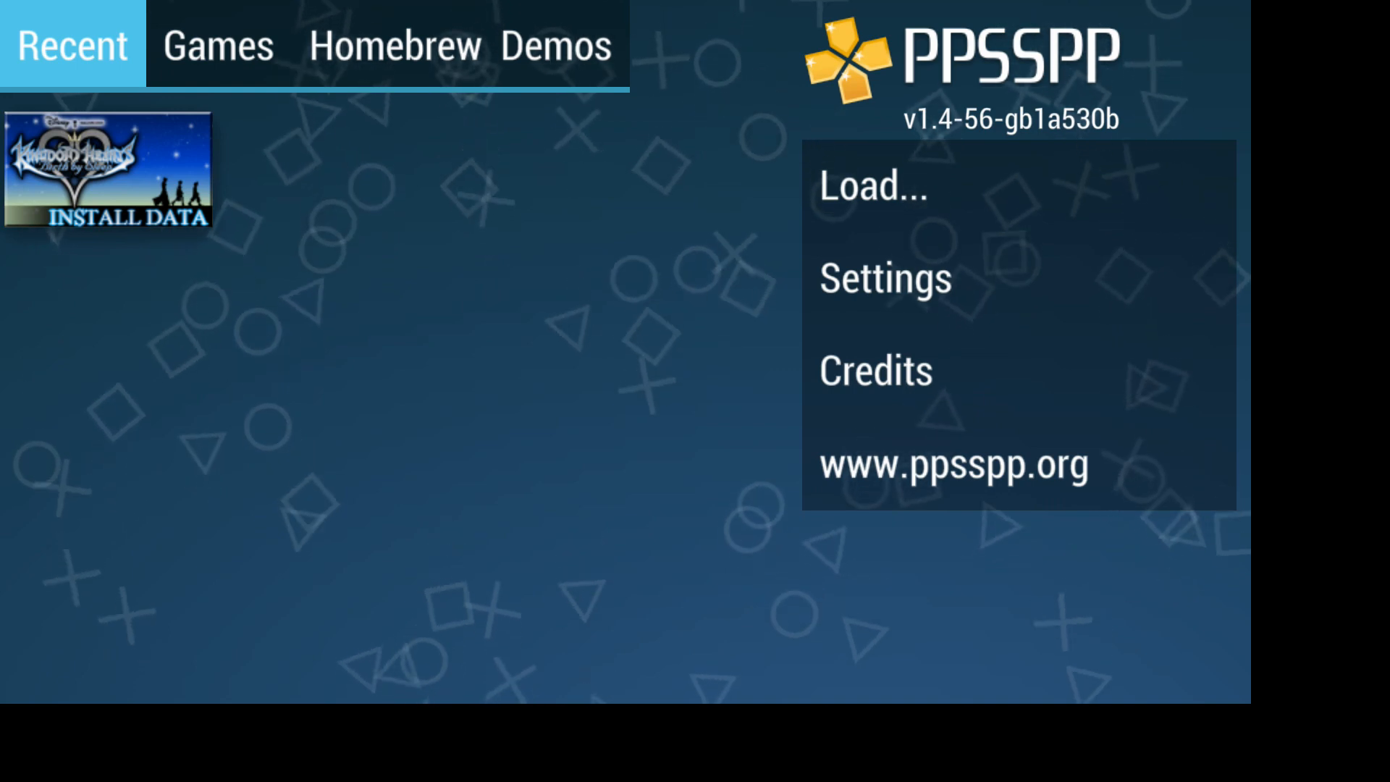
# - Move to the Load... option on the PPSSPP home screen
pyautogui.click(216, 45)
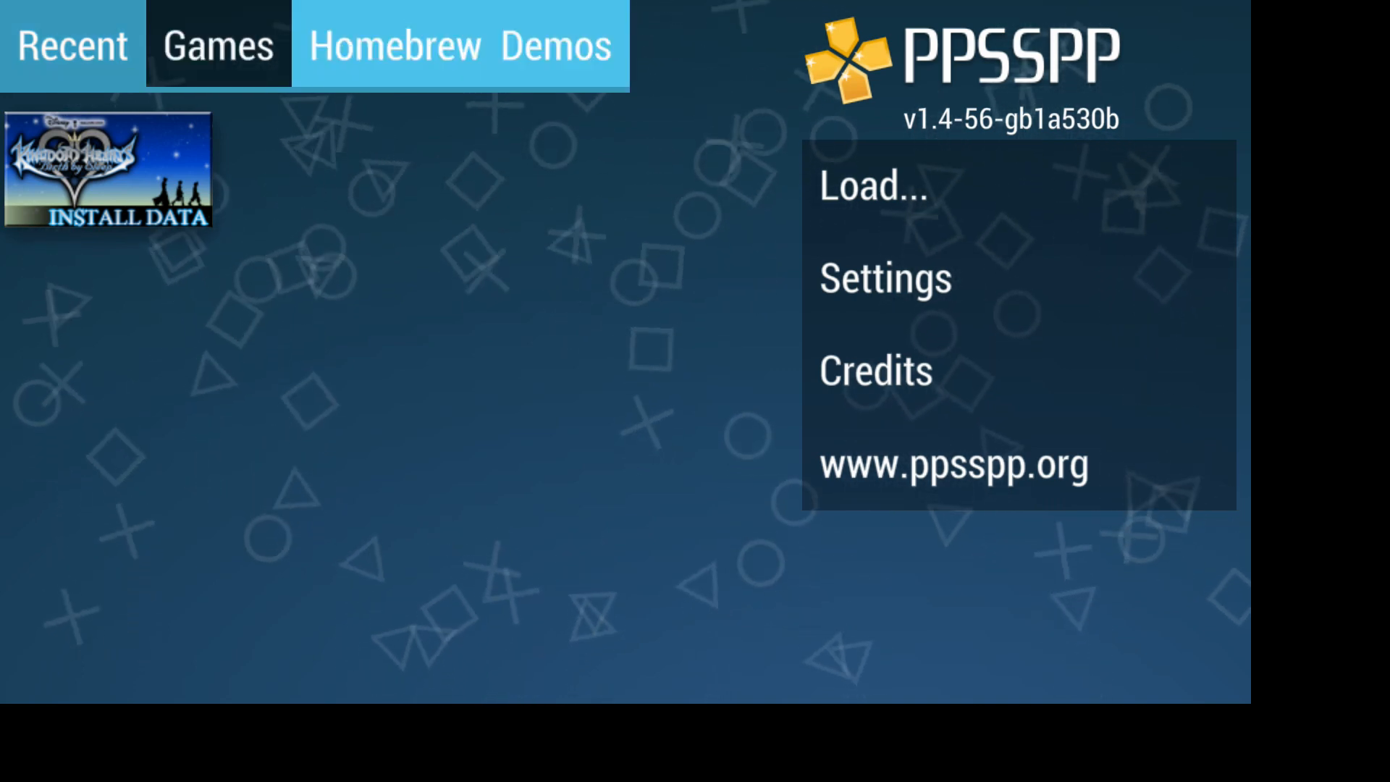
pyautogui.click(70, 45)
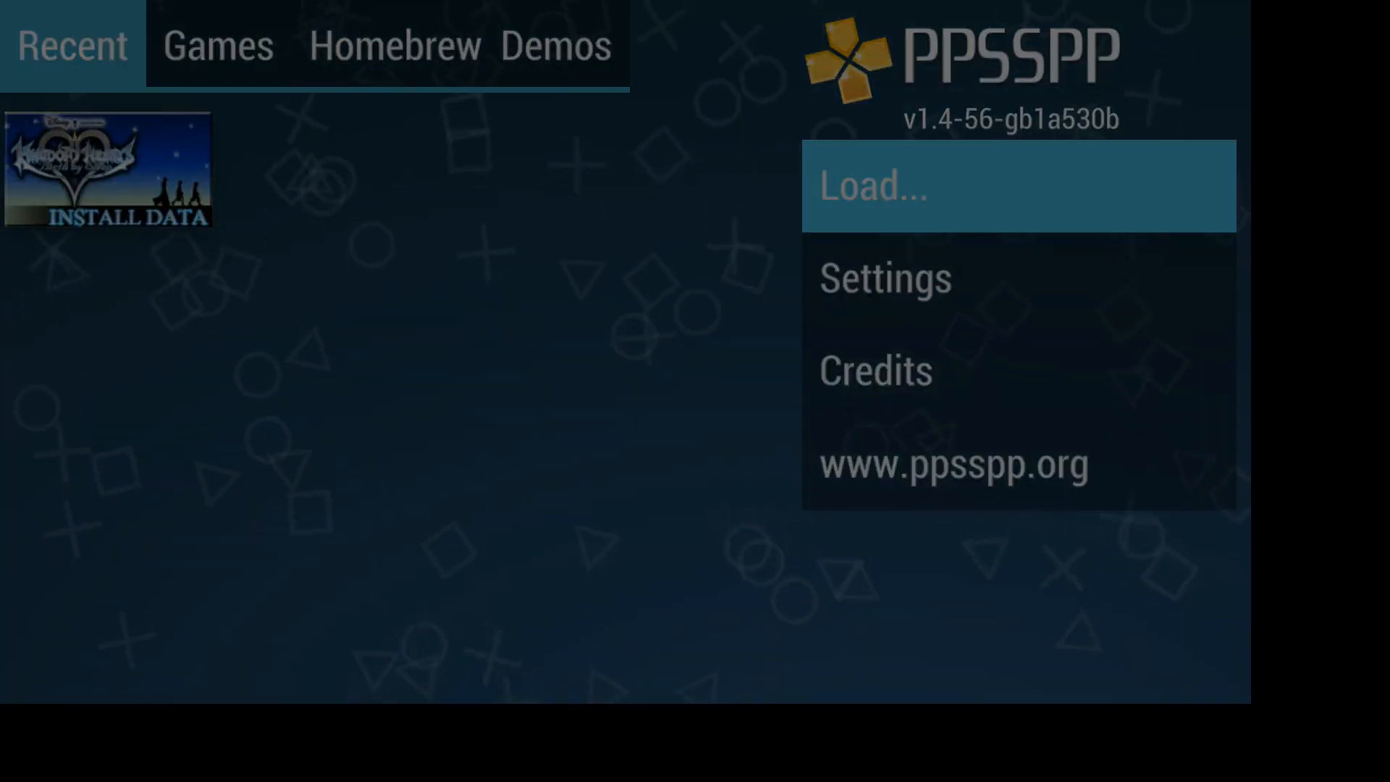
# - Browse from Load... to the UBUNTU (E:) USB drive's psp folder
pyautogui.click(1018, 187)
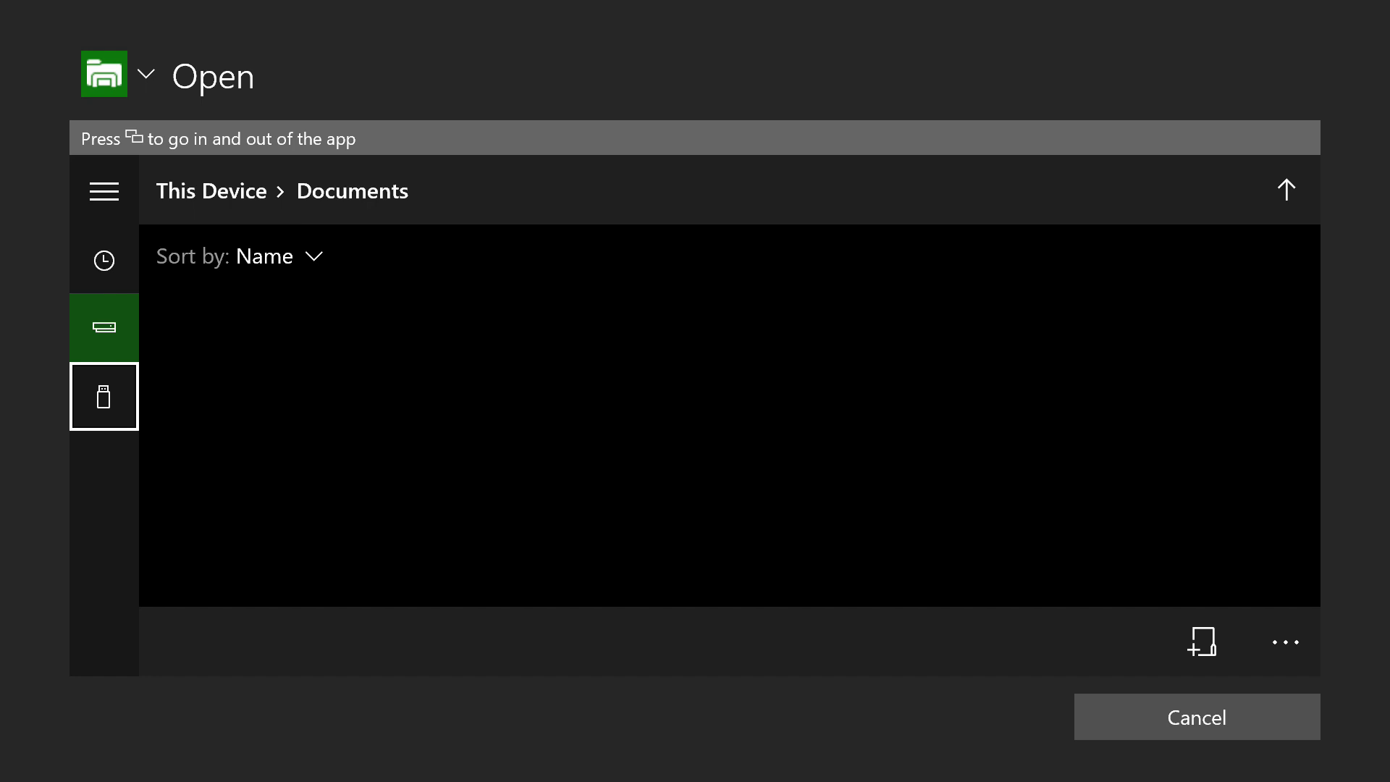
pyautogui.click(104, 396)
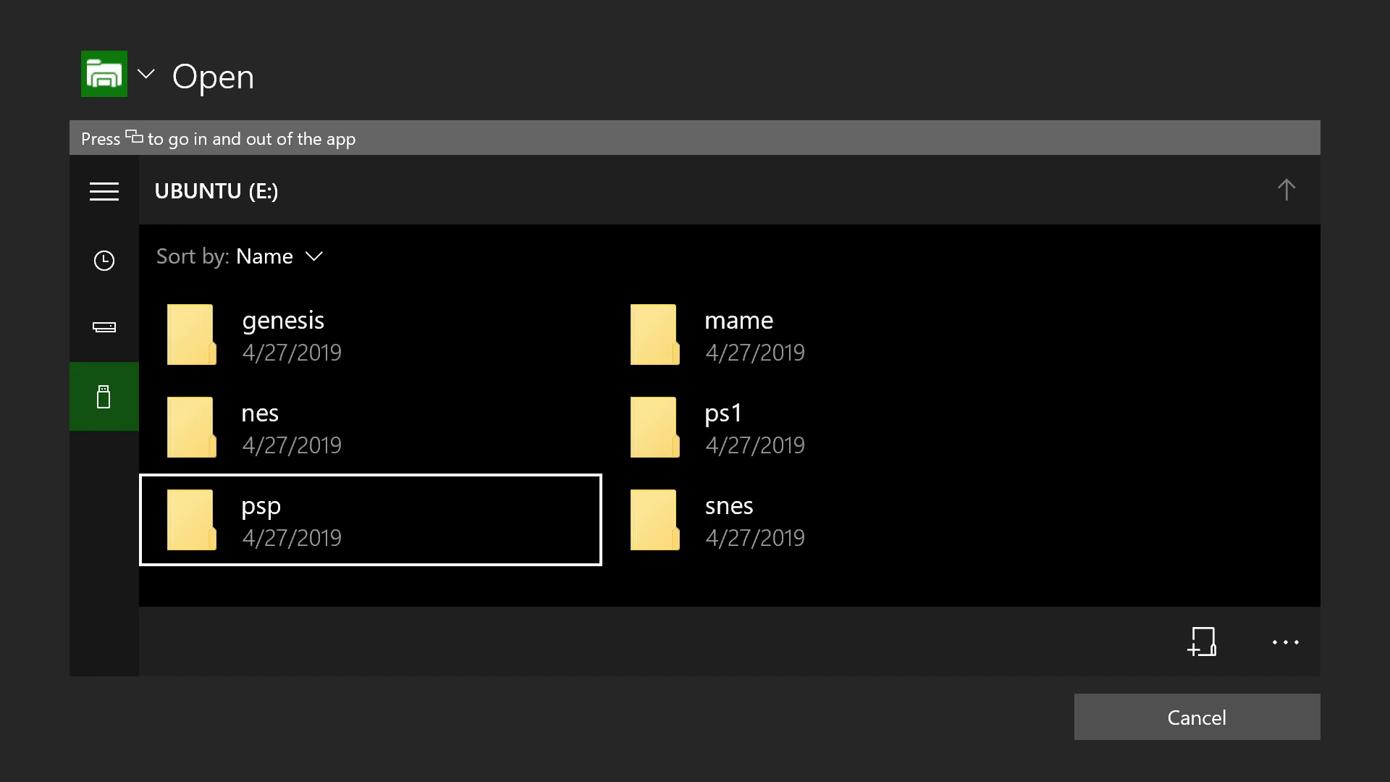
pyautogui.doubleClick(260, 519)
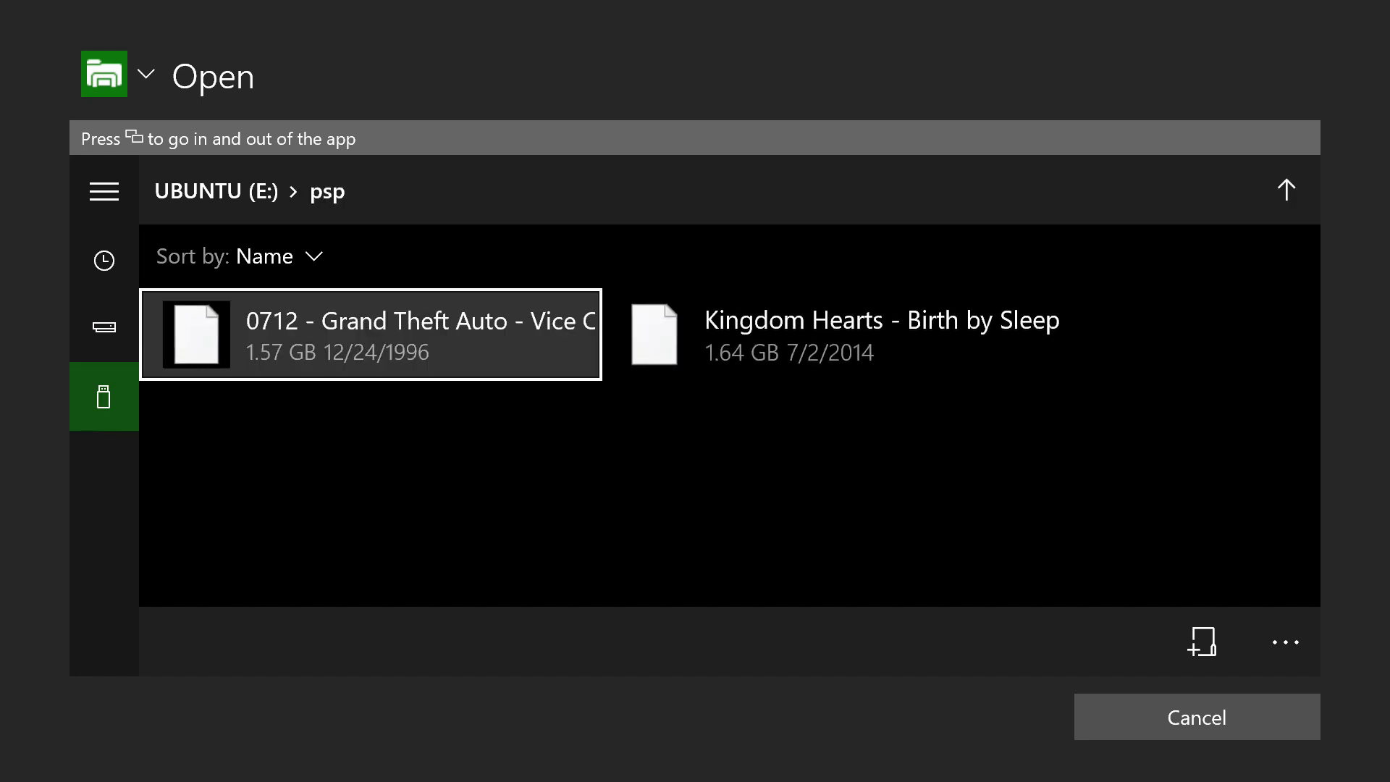
# - Load the Grand Theft Auto - Vice City Stories image so the game runs
pyautogui.doubleClick(369, 335)
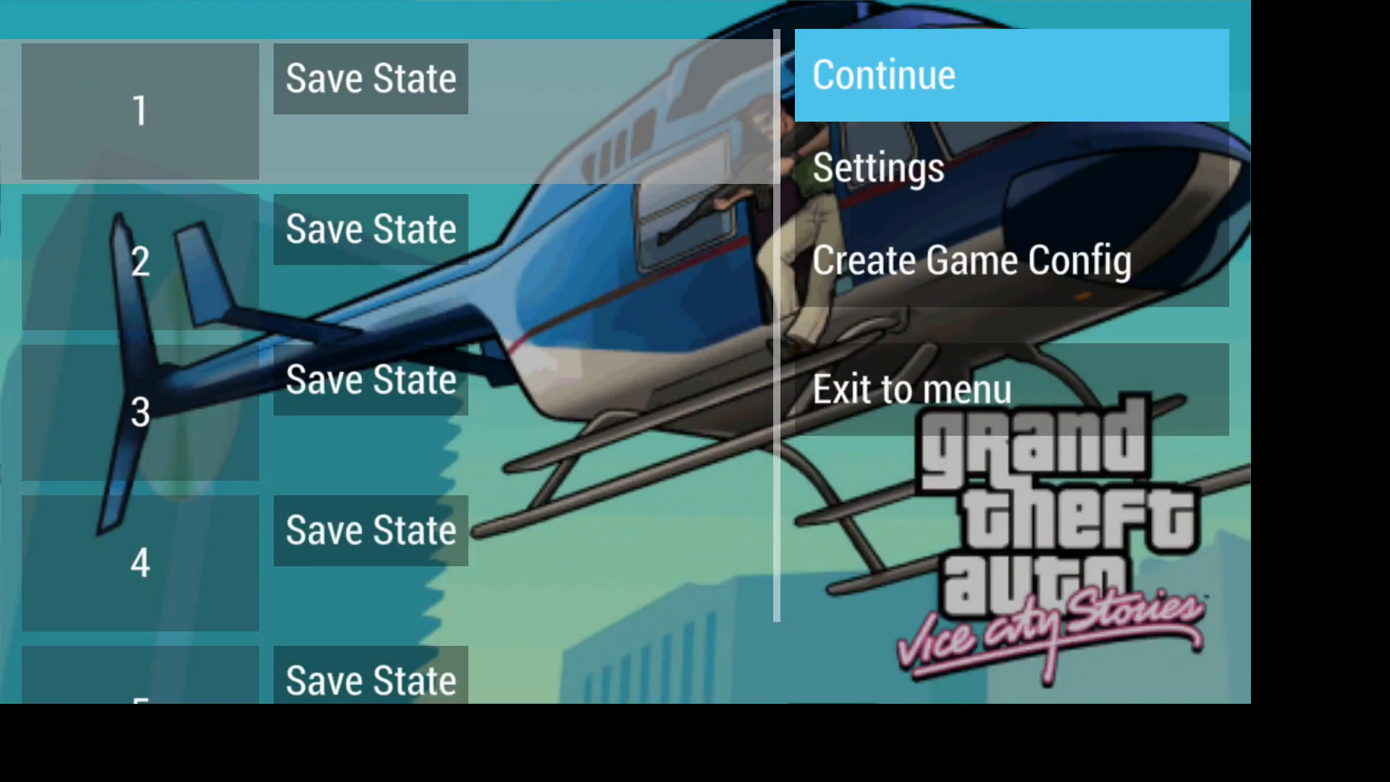